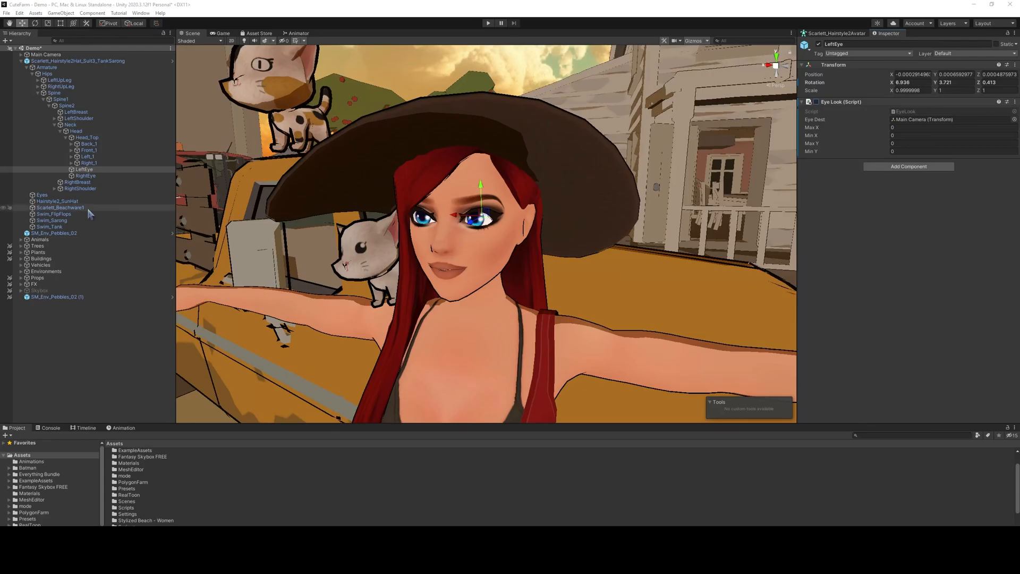
Select the Scarlett_Beachwear1 body mesh to view its Blink blend shape and animation keyframes
click(60, 208)
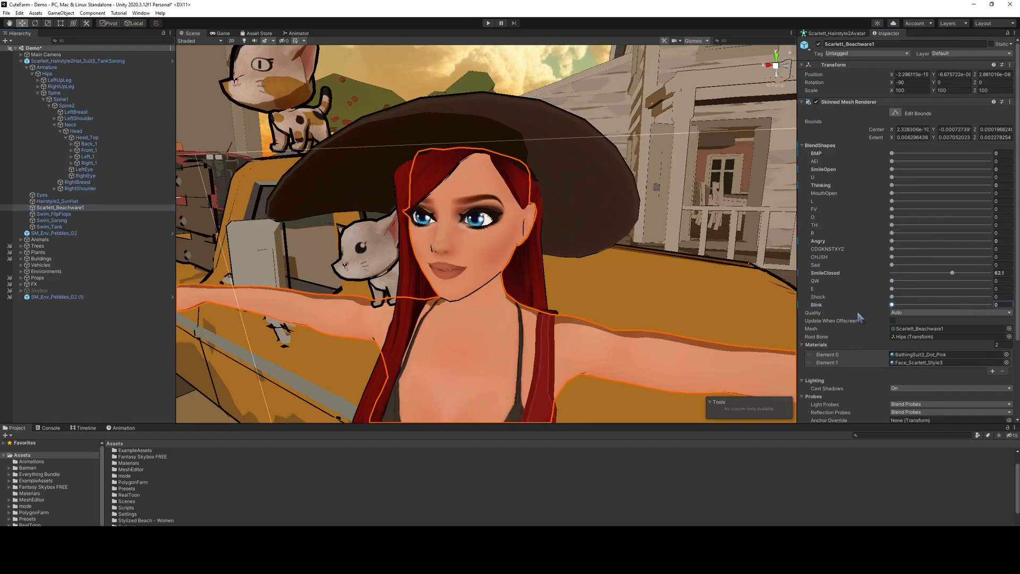
mouse_move(306, 379)
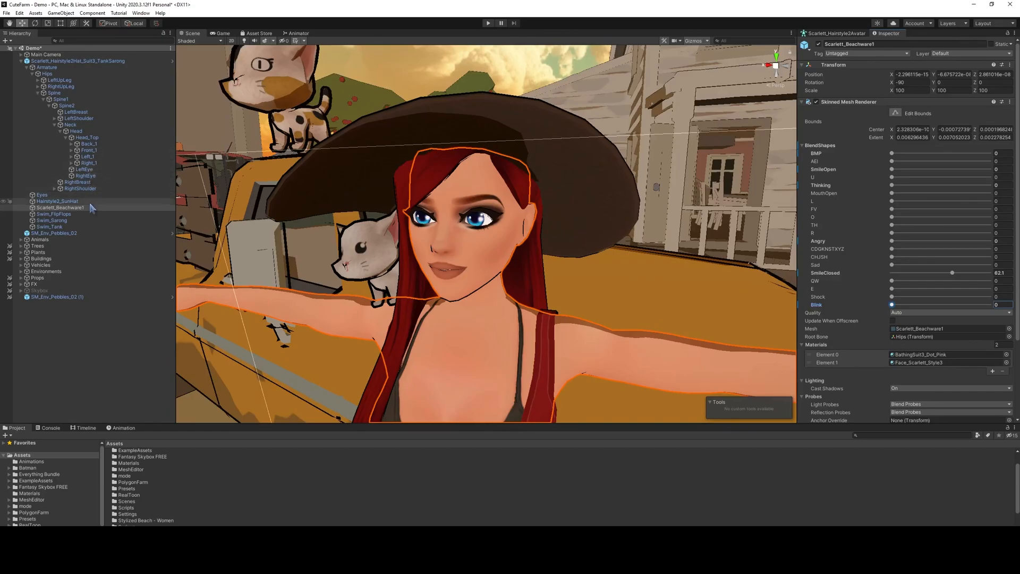
click(61, 207)
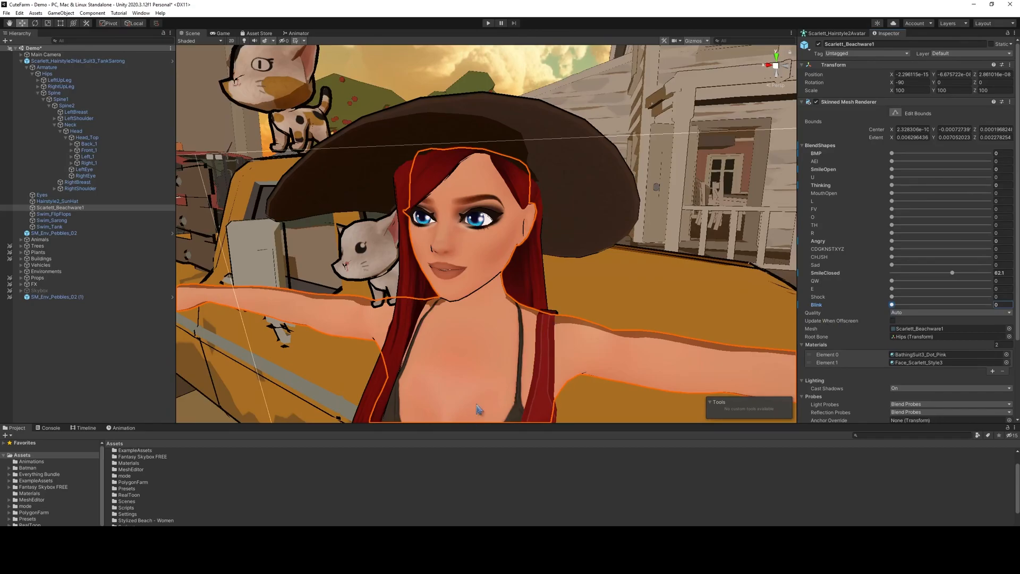
mouse_move(390, 413)
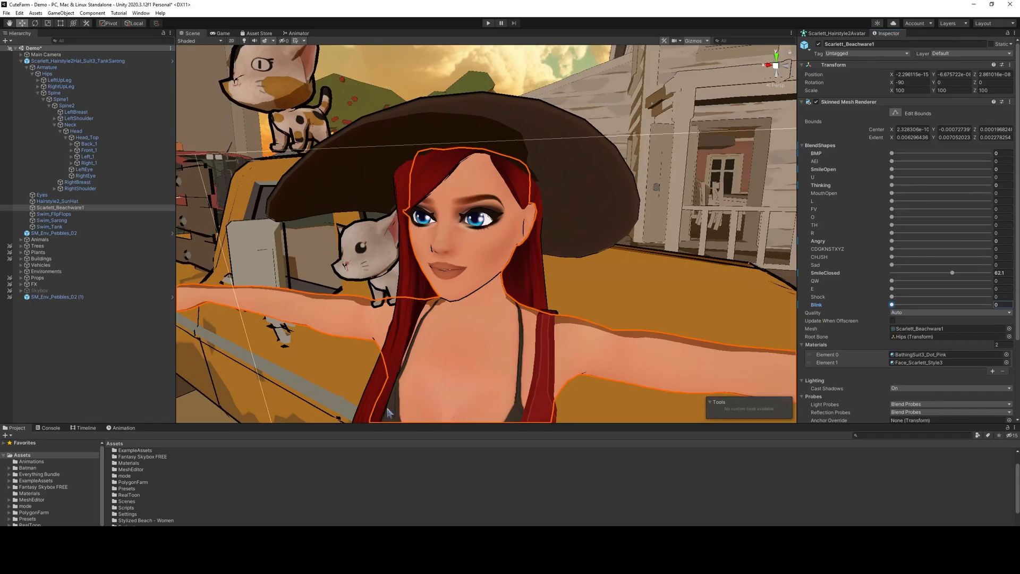
mouse_move(186, 442)
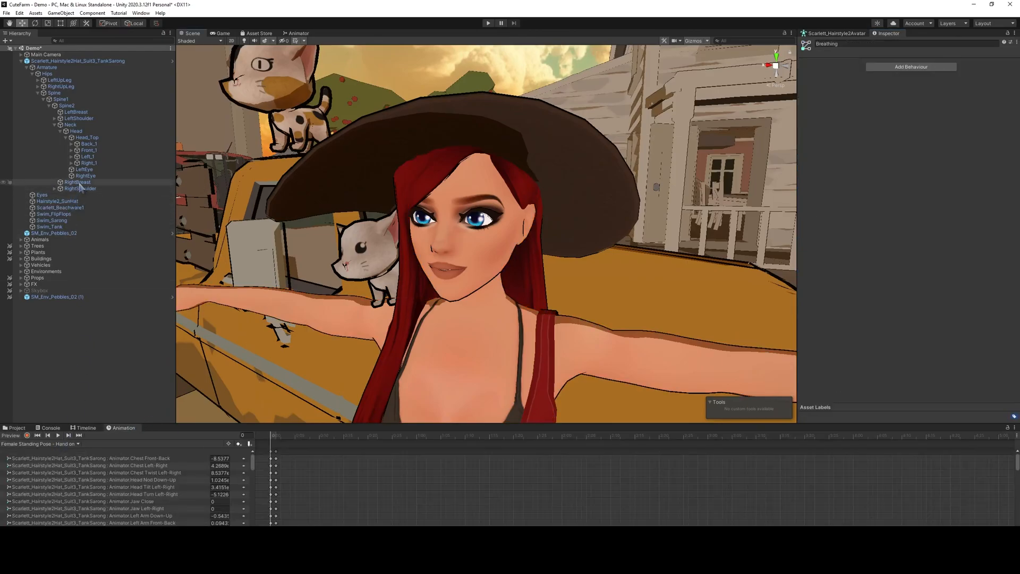
Create and save a new animation clip named Blink on the body mesh
click(59, 207)
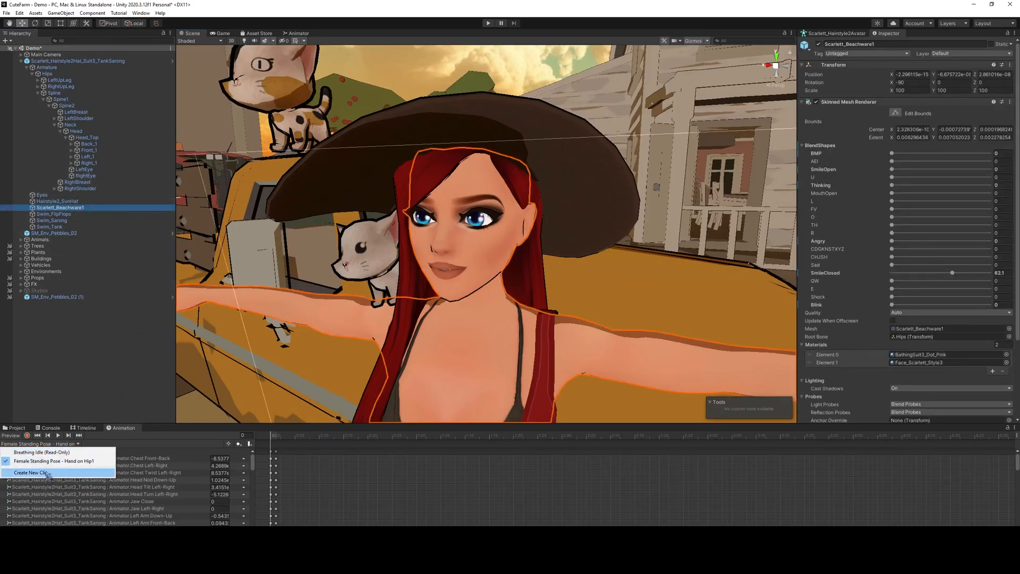
click(45, 472)
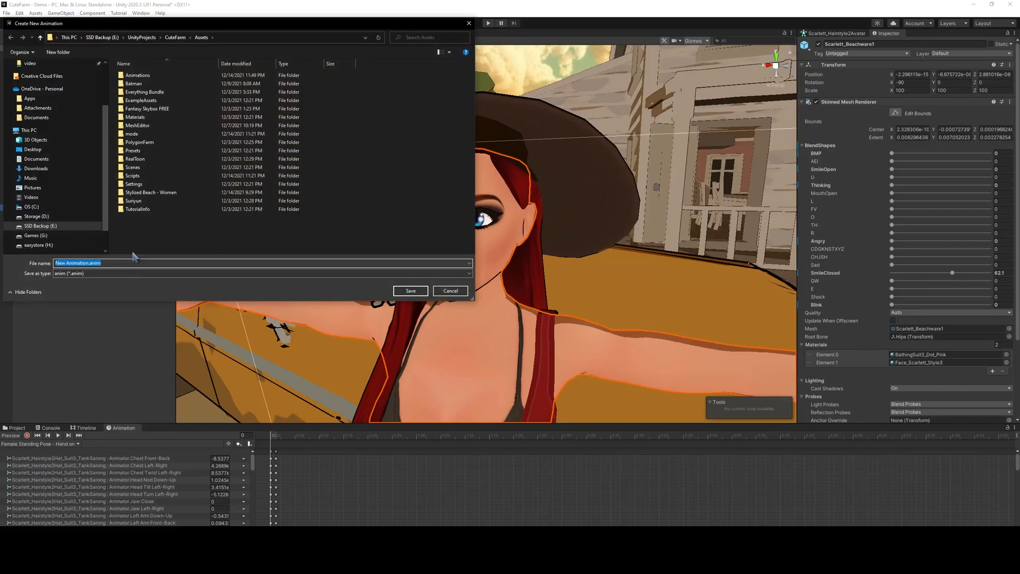
click(410, 291)
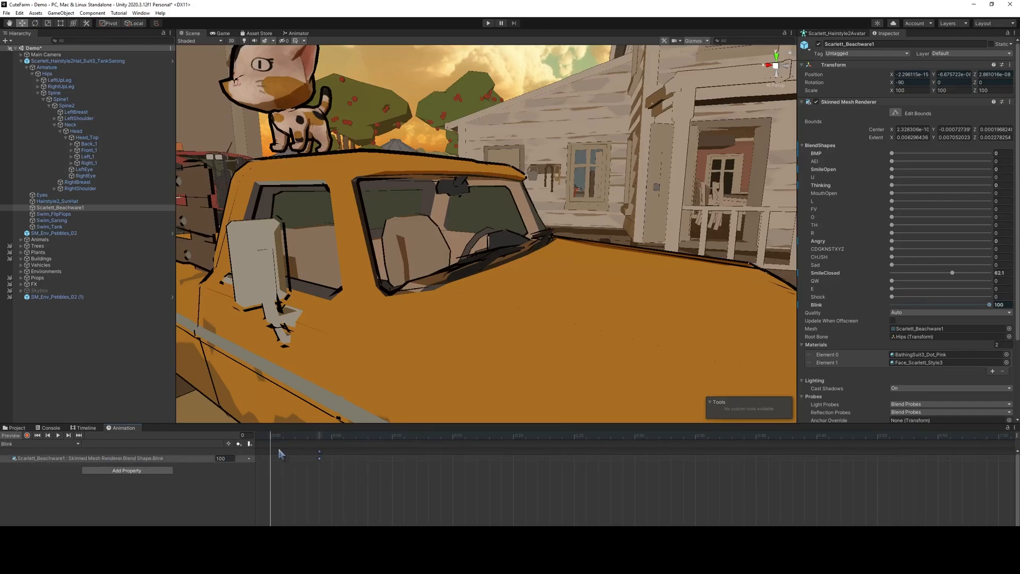
Key the Blink blend shape to 0 at the clip start after its initial 100 value
click(275, 436)
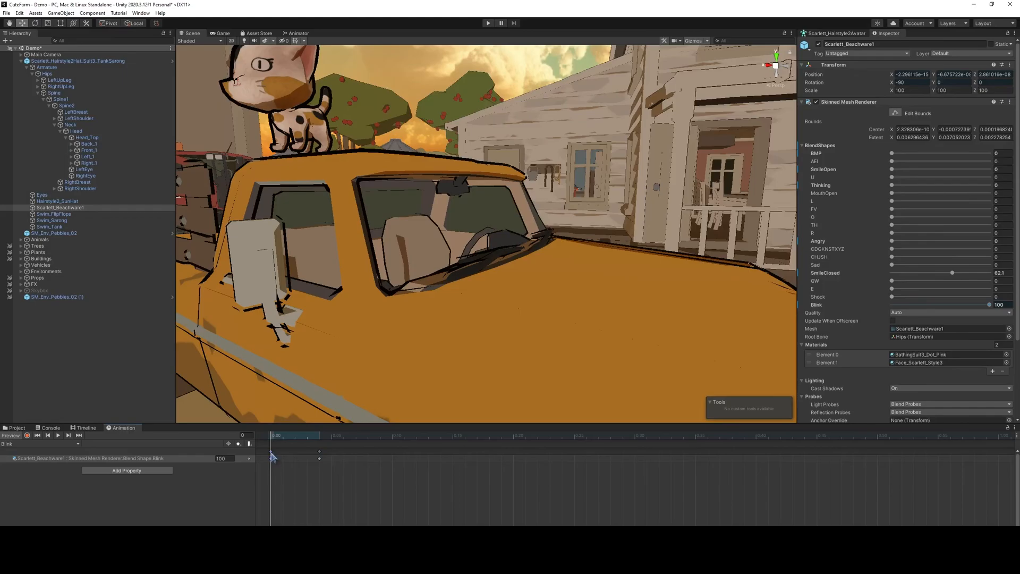
triple_click(223, 458)
text(0)
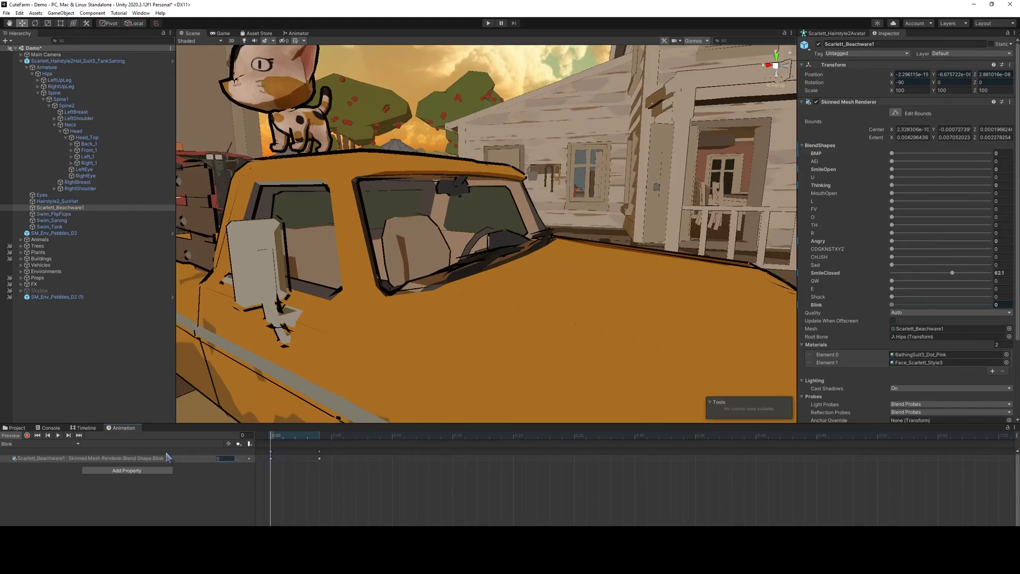
click(270, 435)
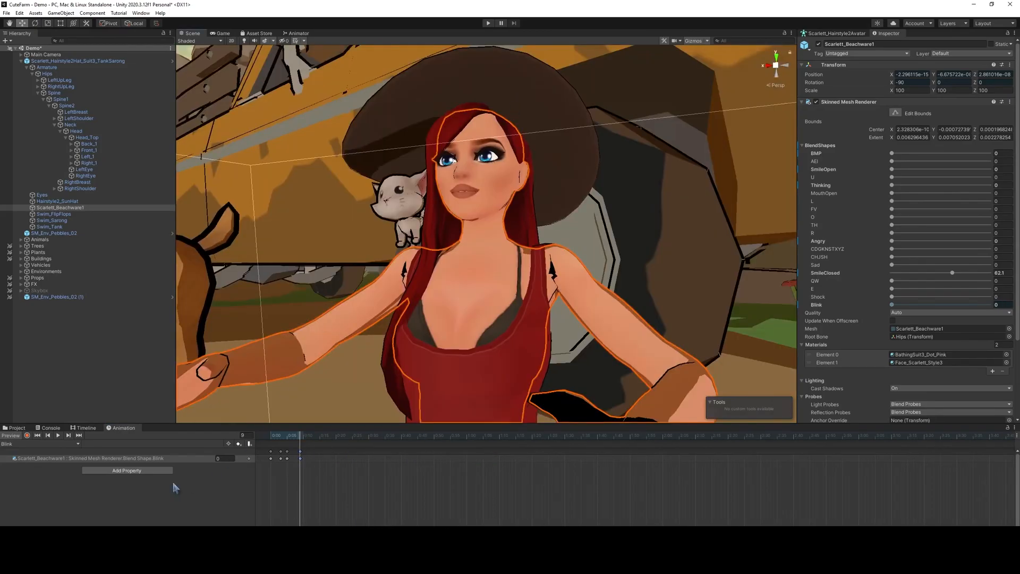
mouse_move(58, 435)
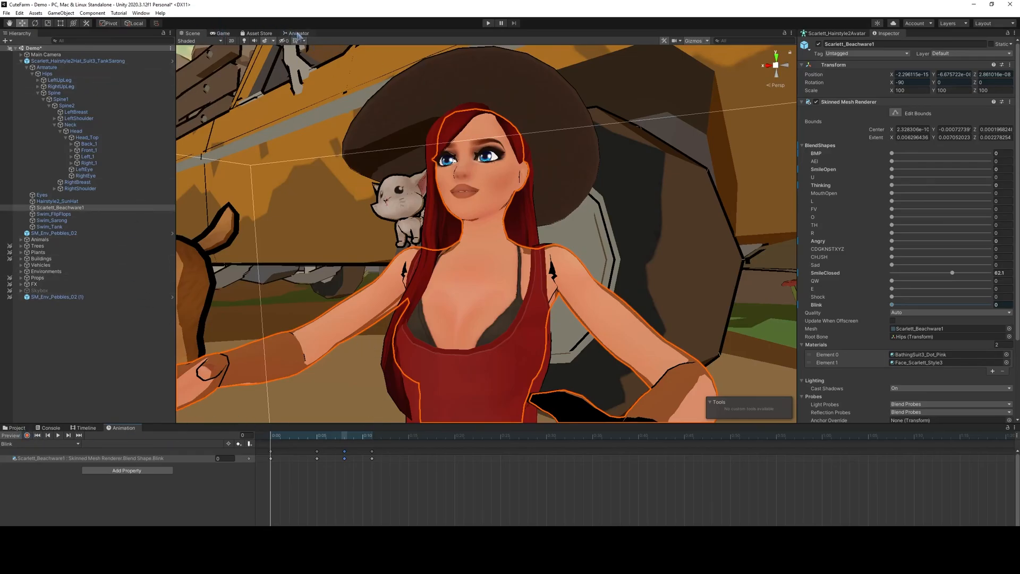
Add an animator layer named Blink and adjust its layer settings
click(299, 33)
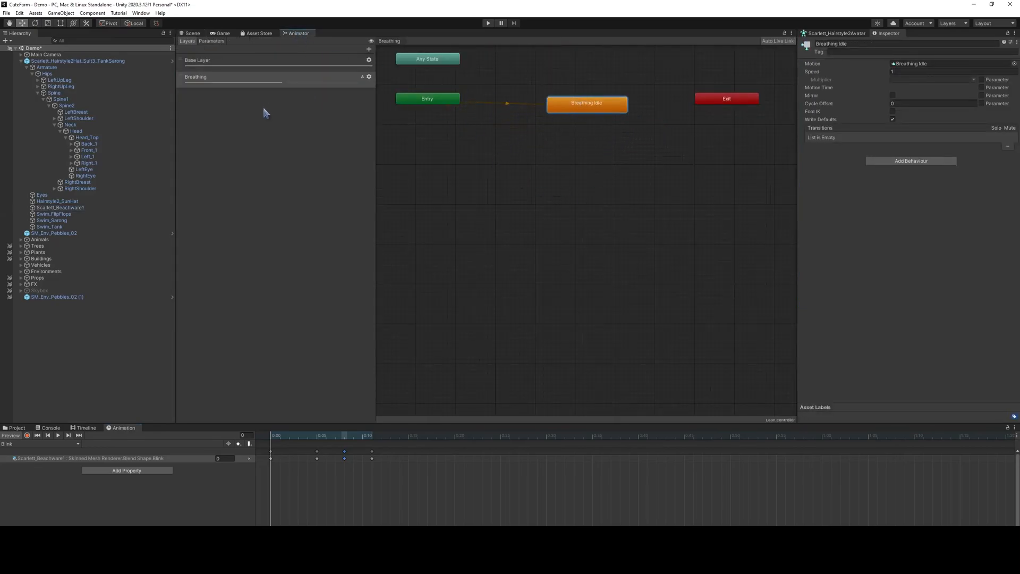
click(368, 49)
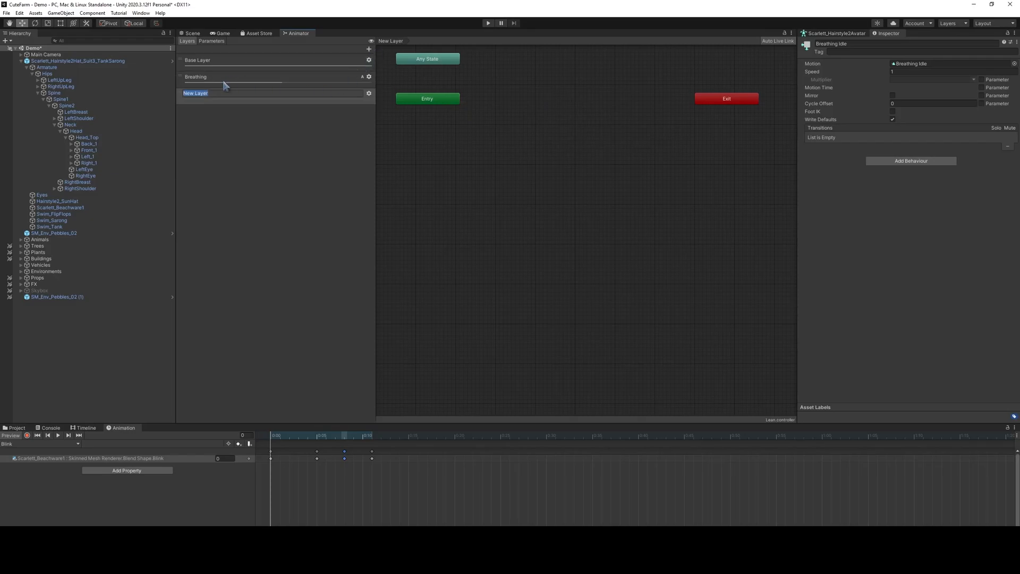
text(Blink)
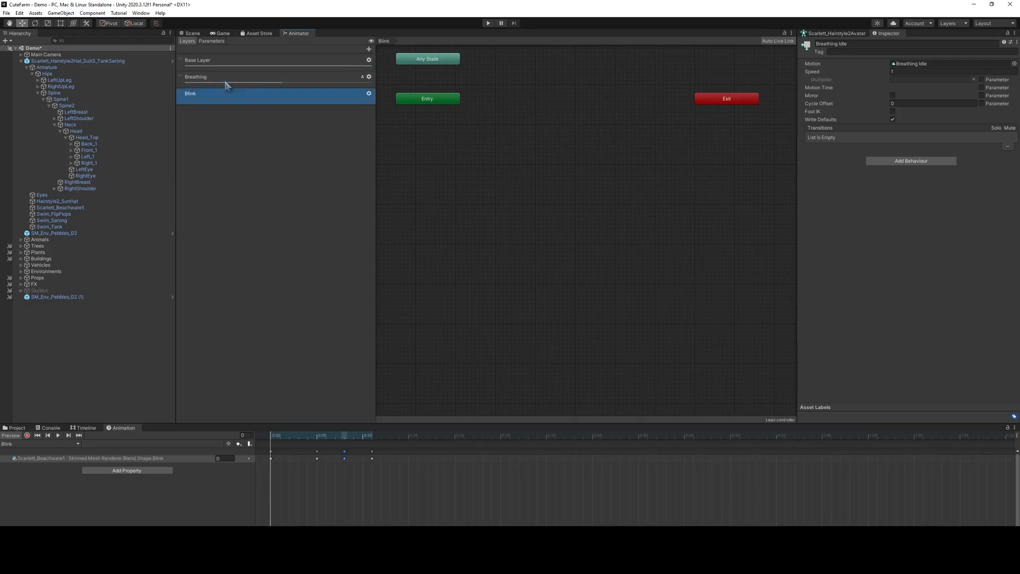
mouse_move(371, 97)
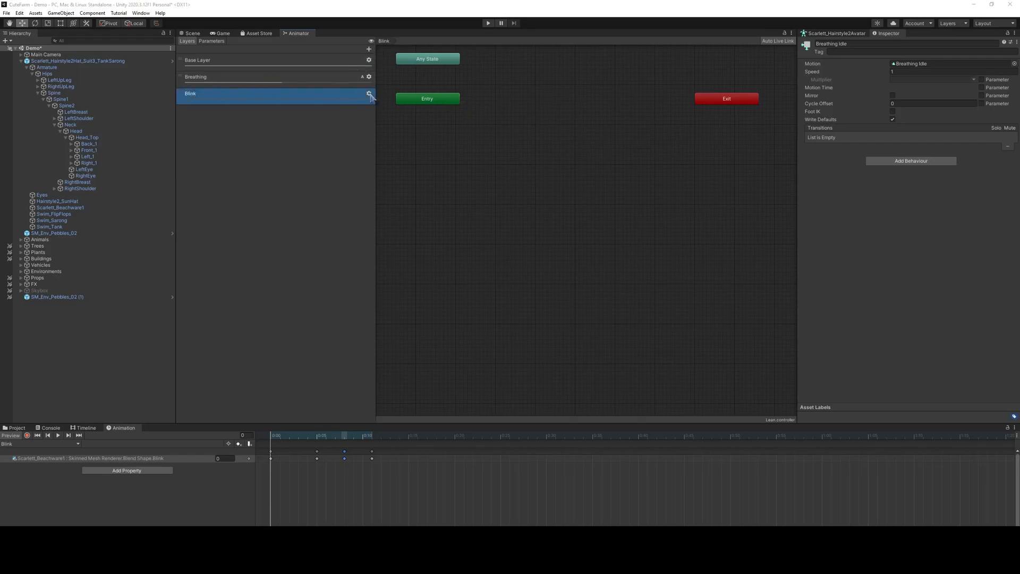
click(369, 93)
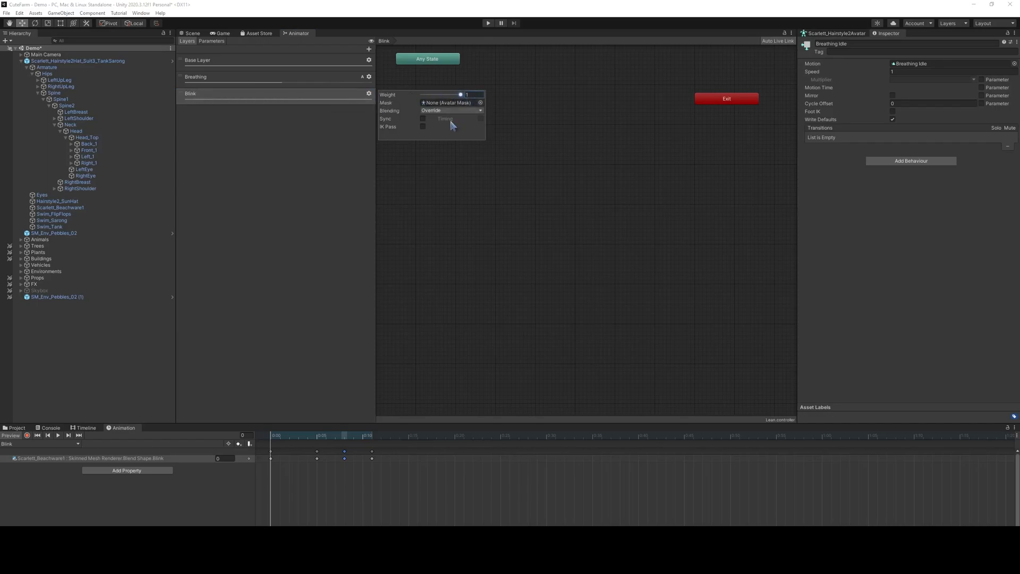
click(452, 109)
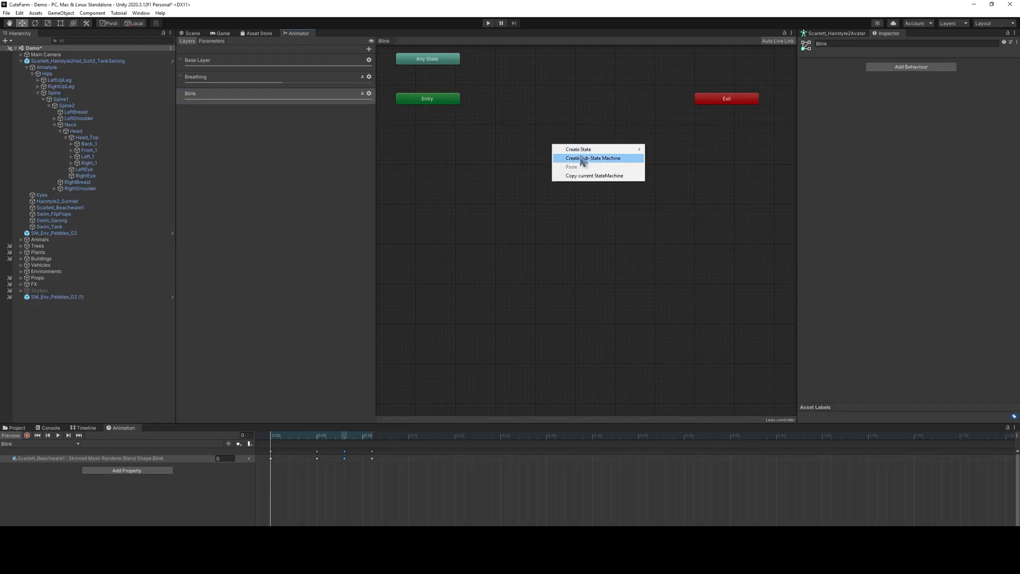
Create an empty default state and locate the Blink clip in the Project assets
click(578, 149)
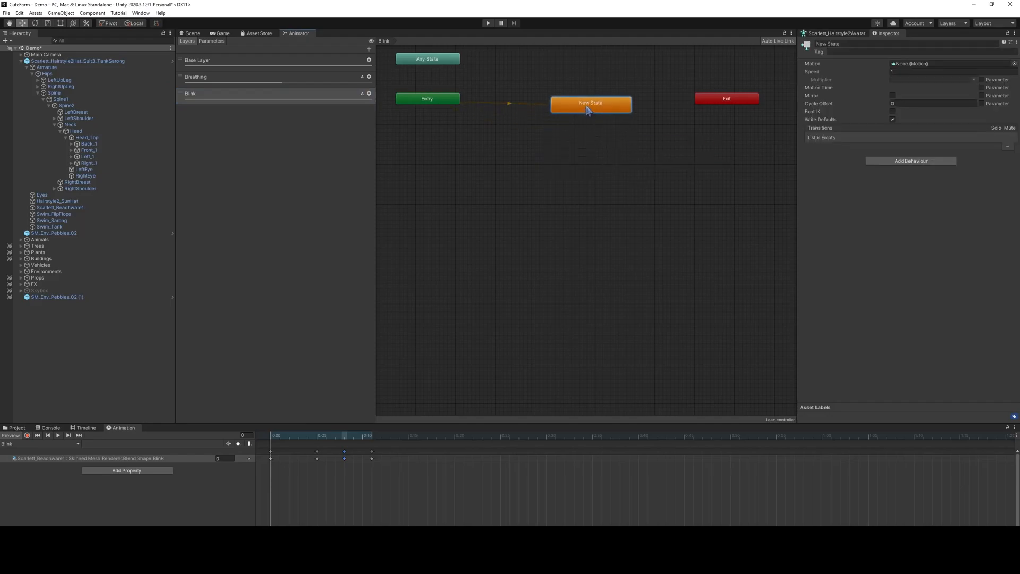
click(18, 427)
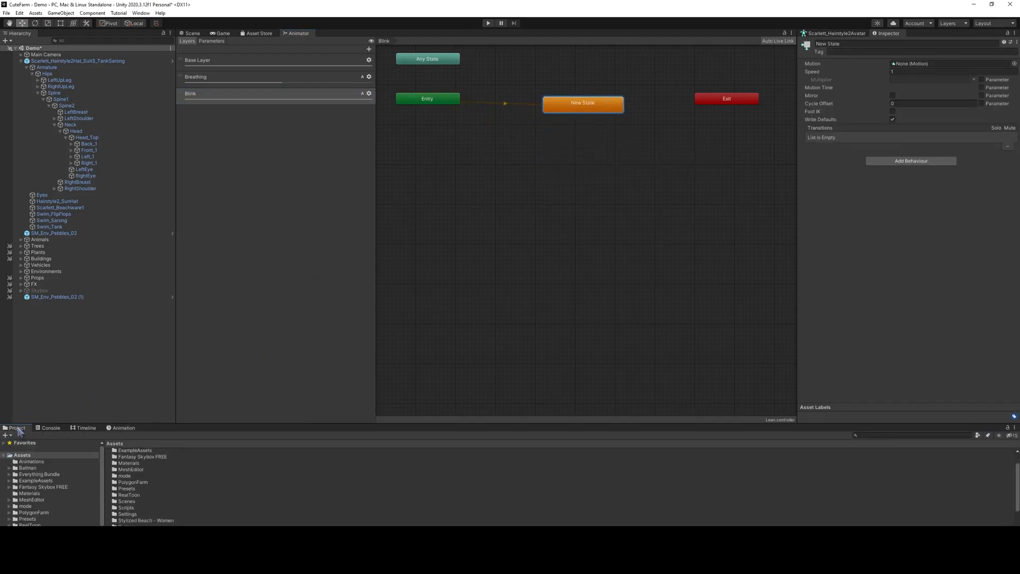
scroll(down, 3)
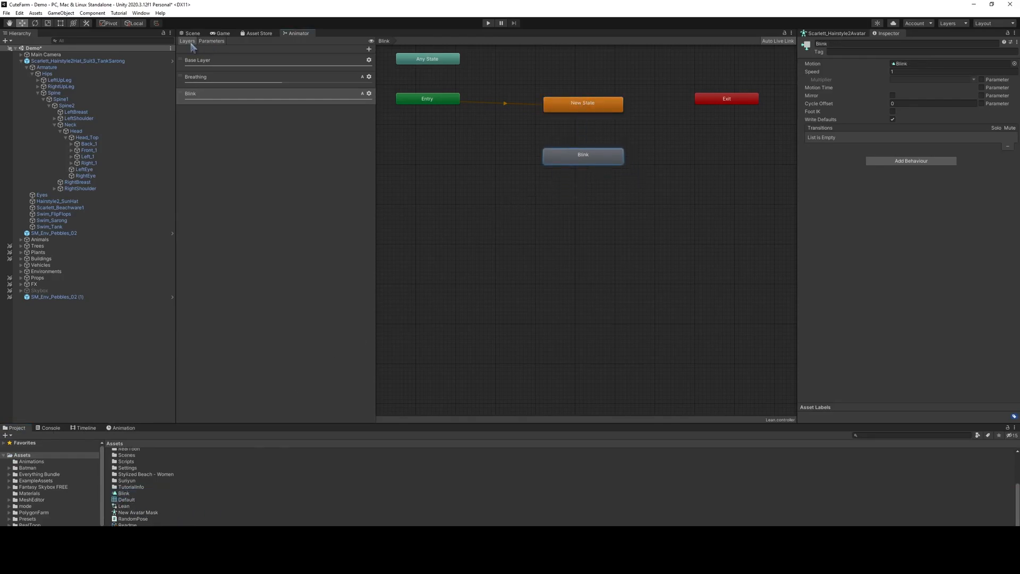
Add a Bool parameter named blink to the animator parameters
click(369, 49)
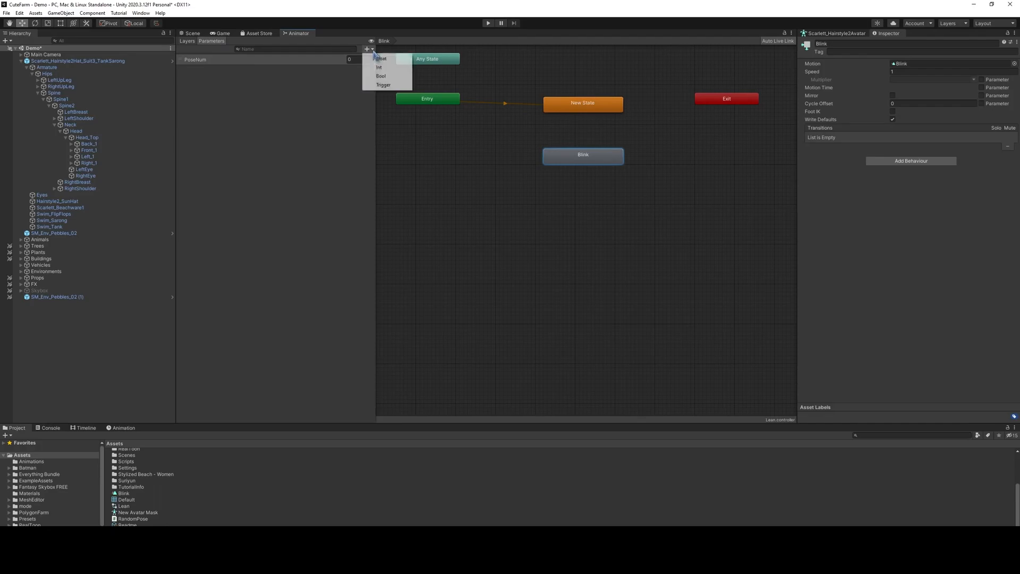
click(381, 76)
text(blink)
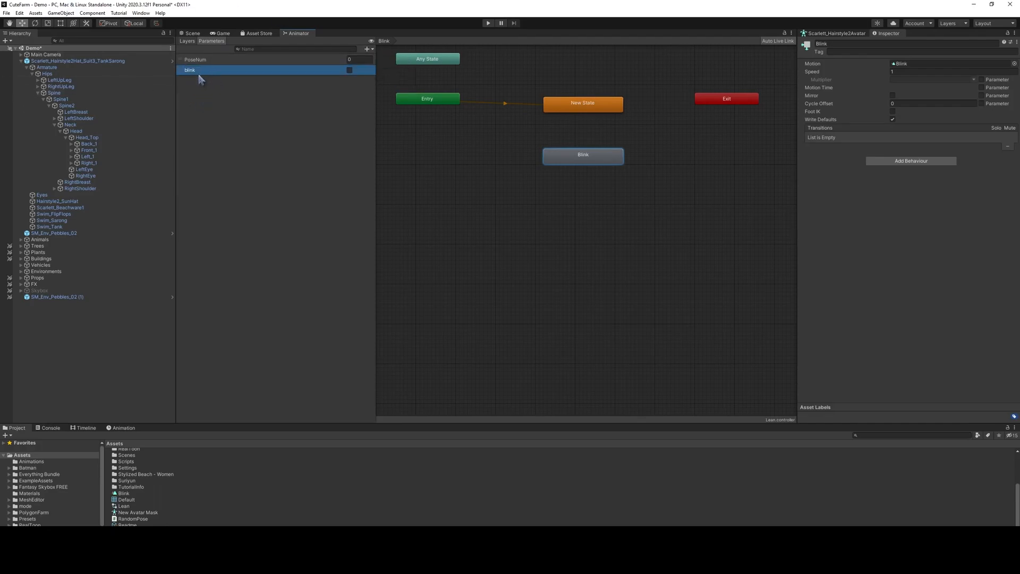
mouse_move(215, 75)
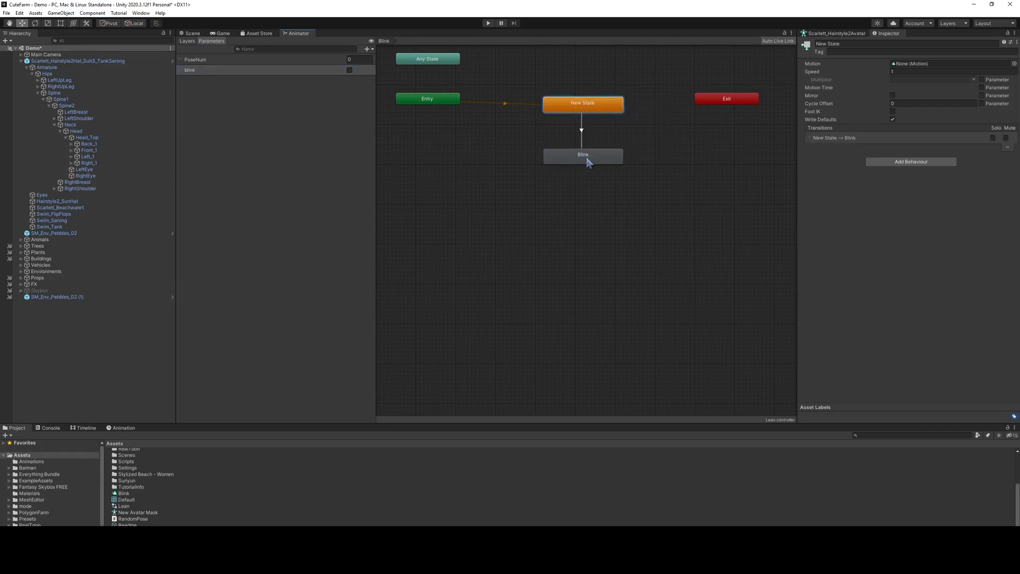
mouse_move(614, 126)
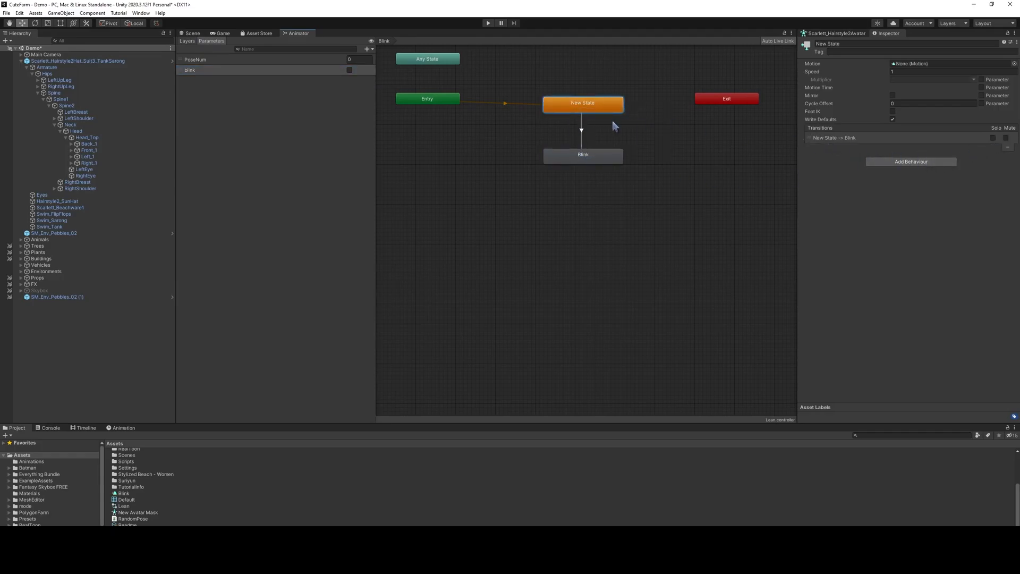
Condition the New State -> Blink transition on the blink parameter
click(582, 154)
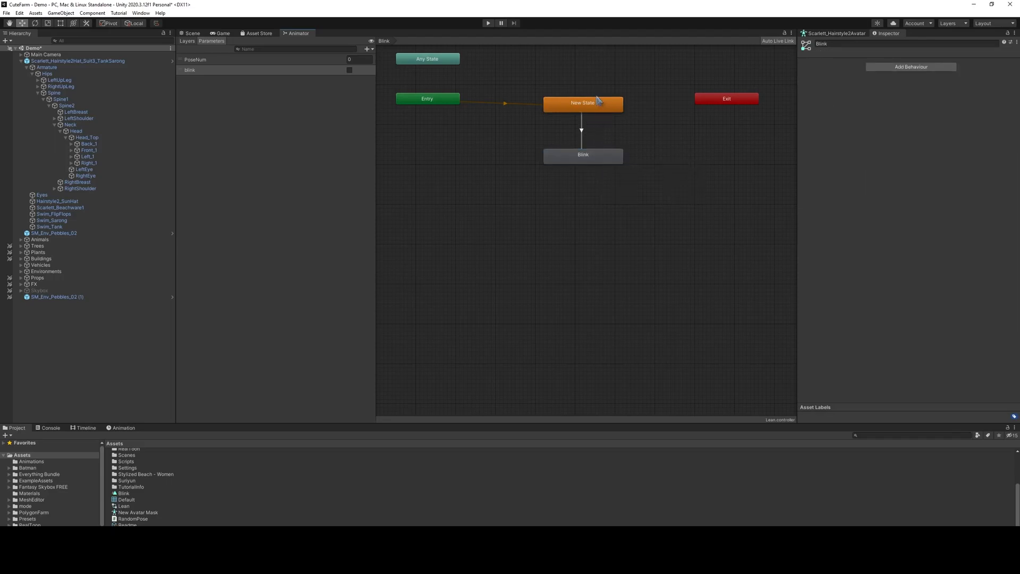
click(582, 154)
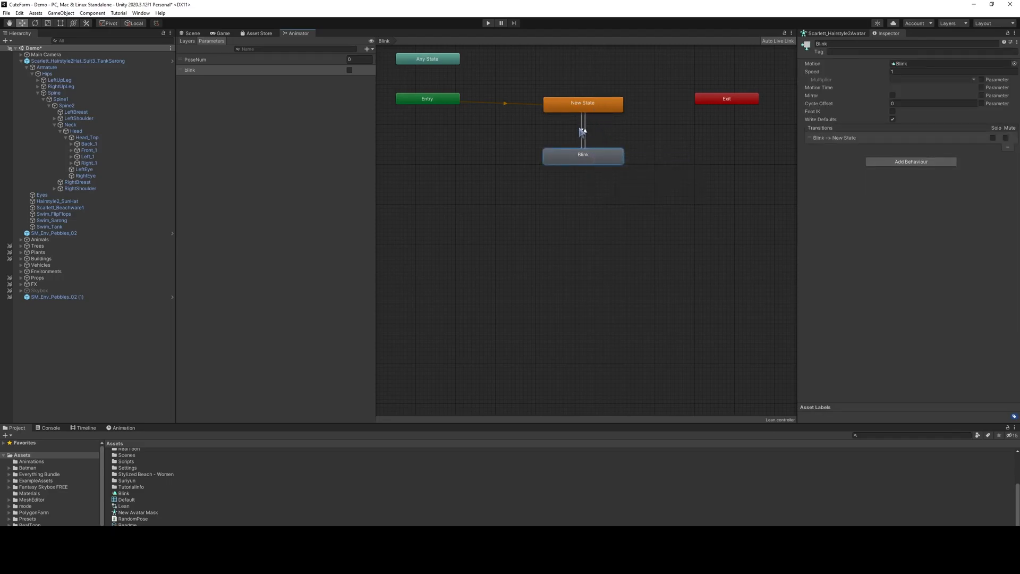
click(583, 130)
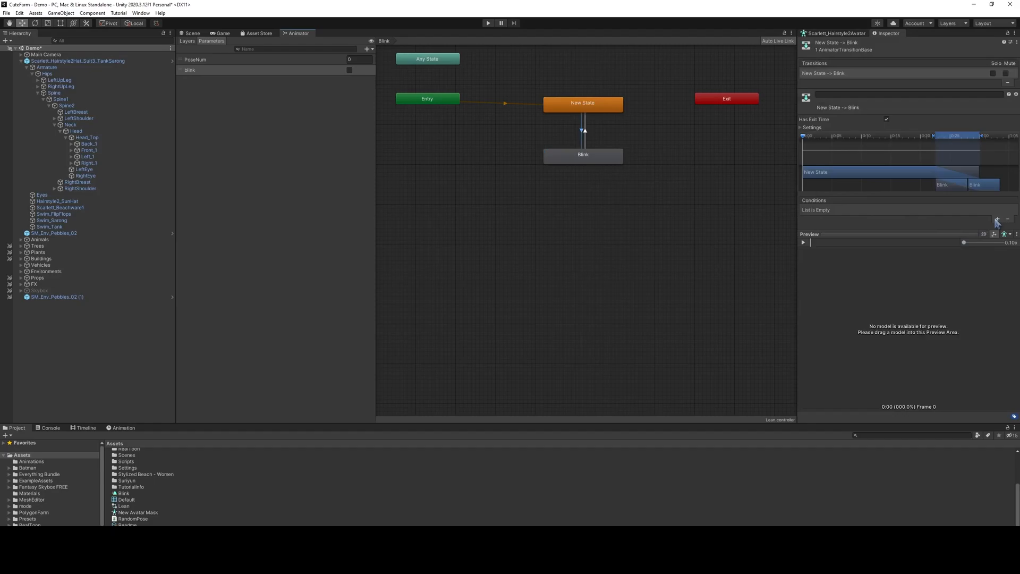
click(997, 219)
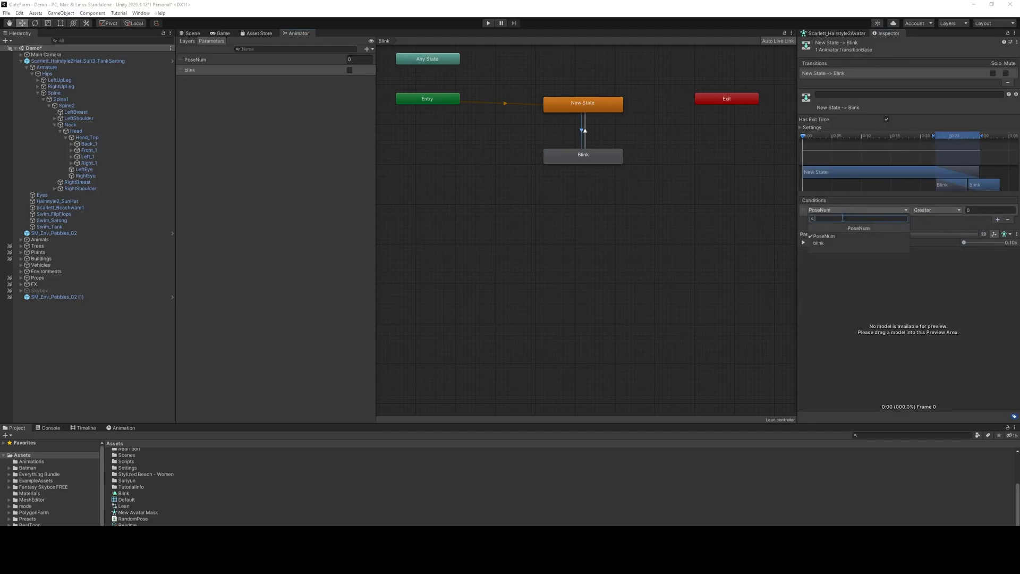
click(818, 242)
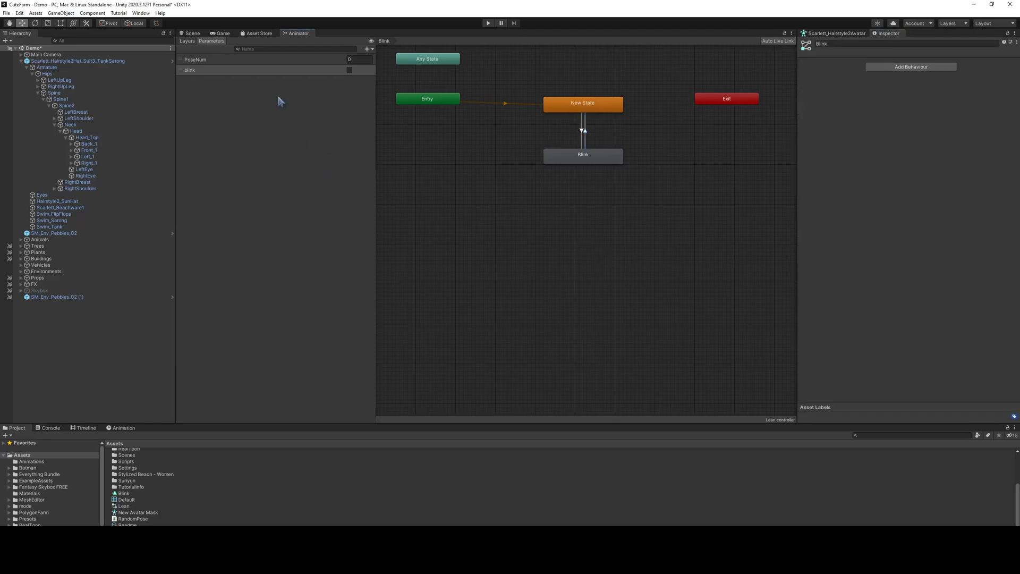
click(187, 40)
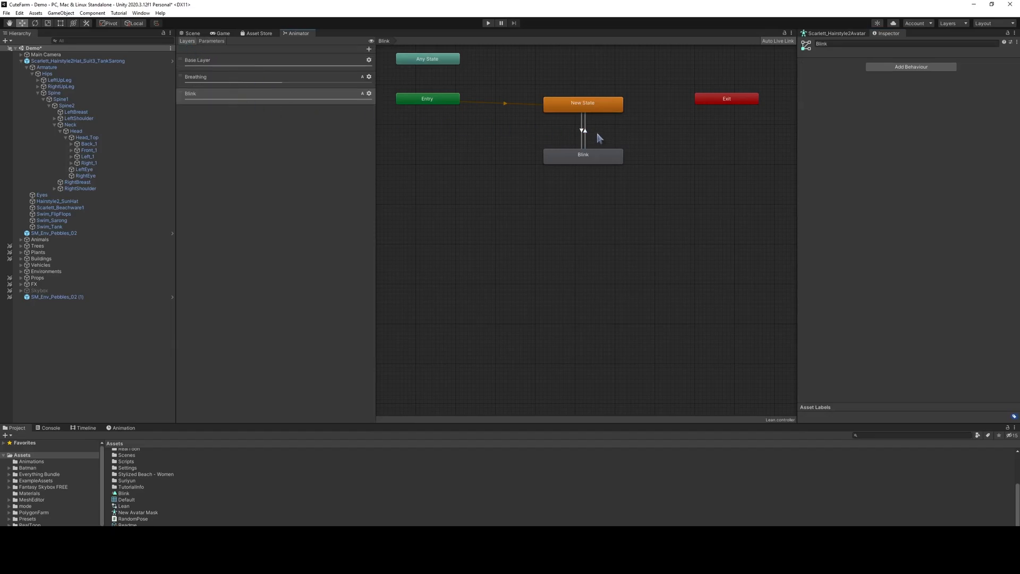
mouse_move(291, 34)
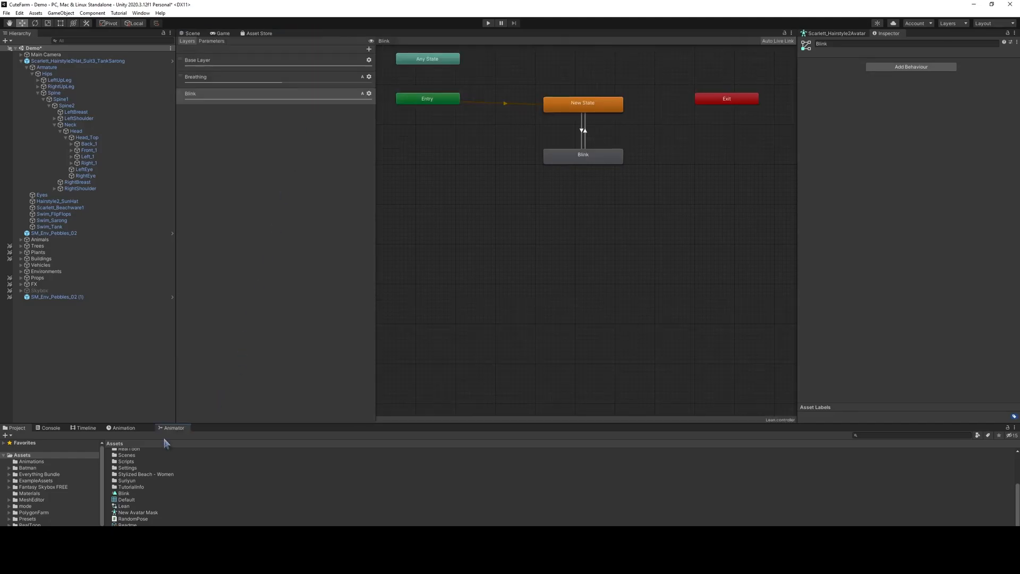
Create a C# script named BlinkControl in the Stylized Beach - Women folder
click(192, 33)
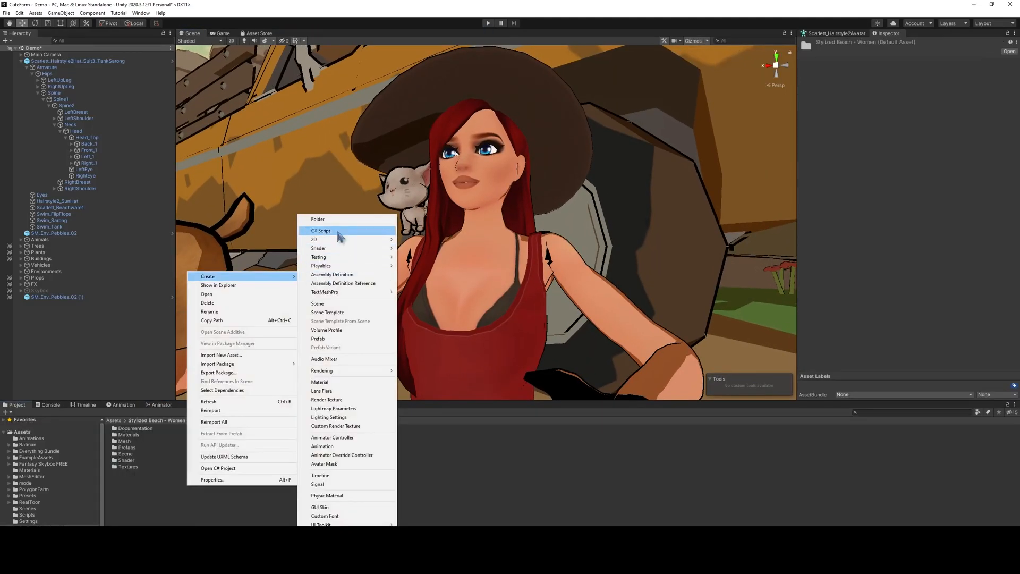
click(321, 231)
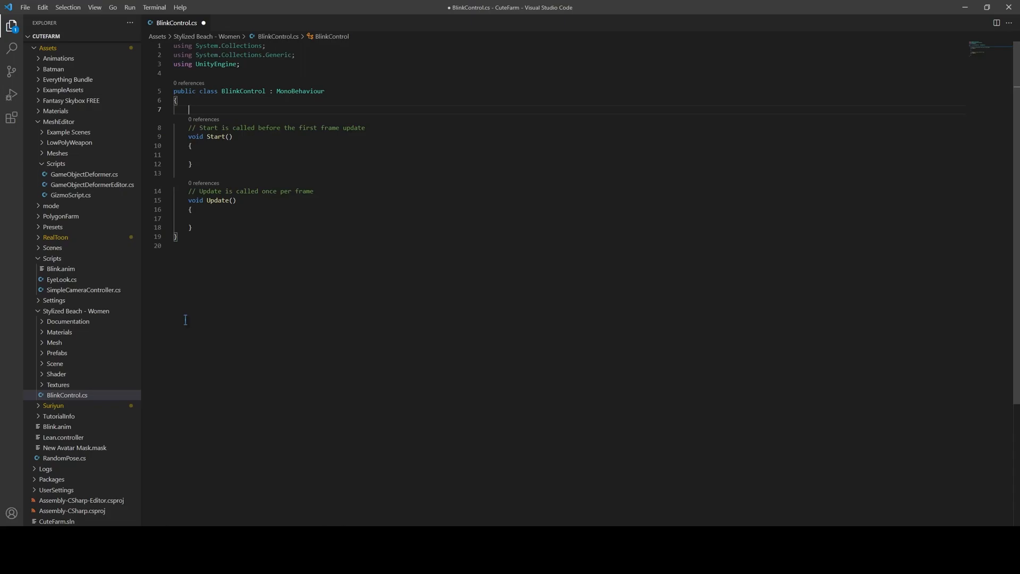
Add an Animator field, fetch it in Start and start BlinkAndWait with Random.Range(4,11)
text(public Animator animator;)
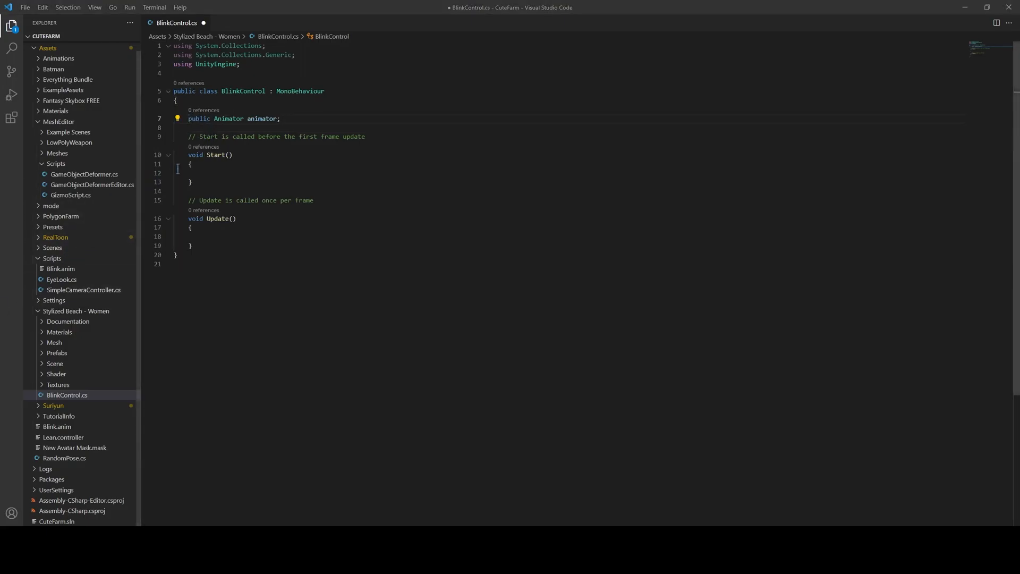
click(189, 172)
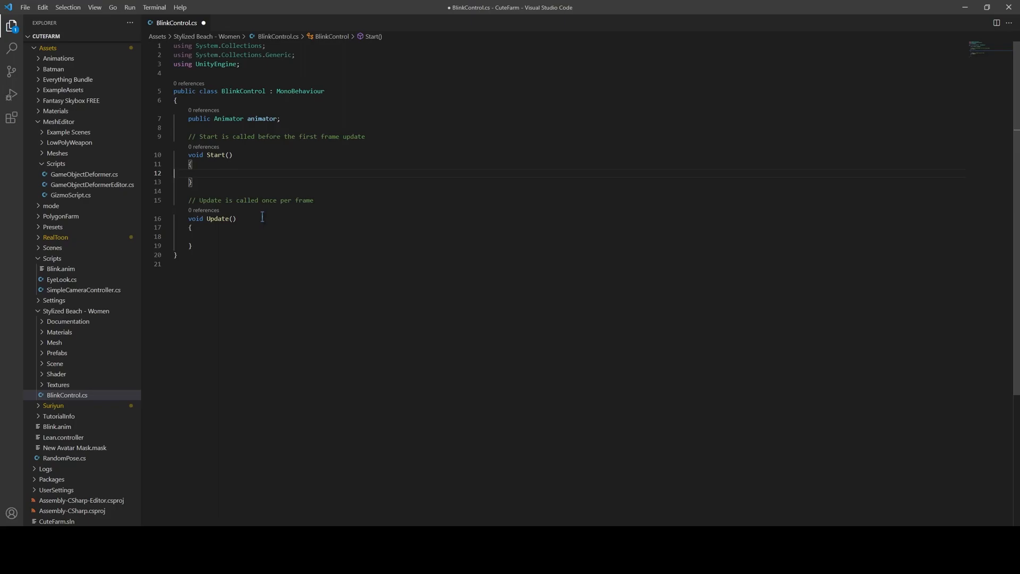
text(animator = GetComponent<Animator>();)
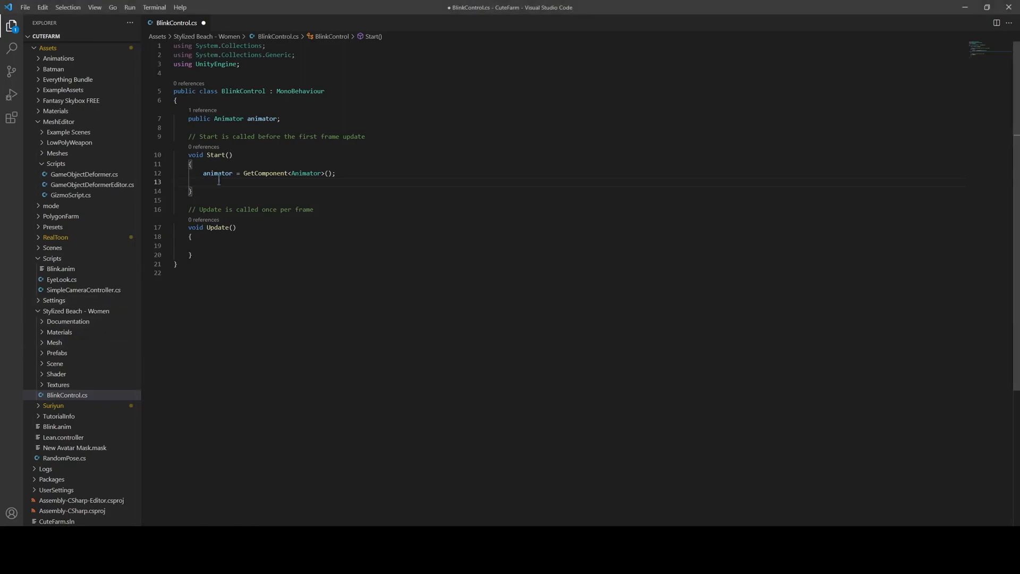
text(StartCoroutine(BlinkAndWait(Random.Range(4,11)));)
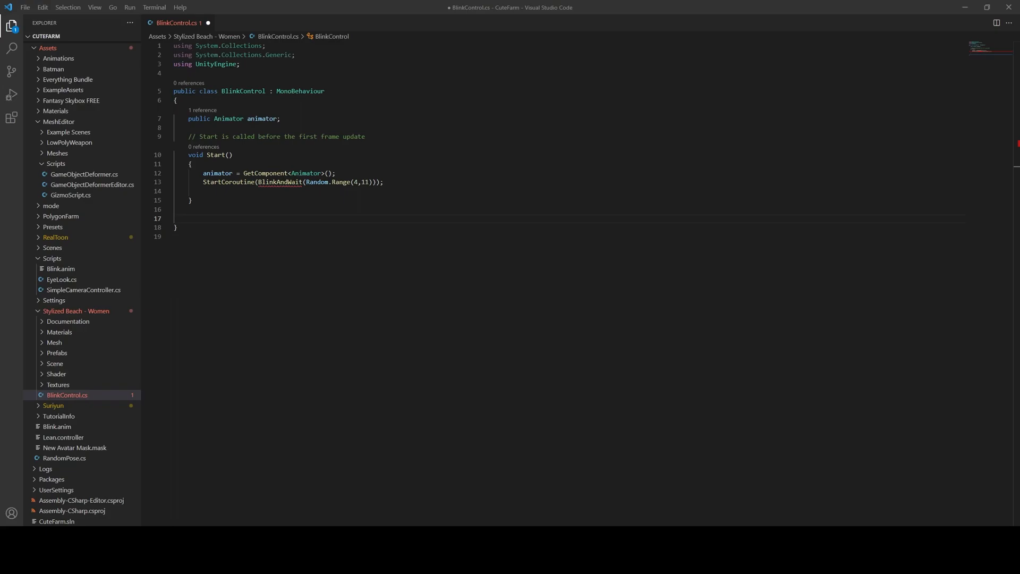
Declare IEnumerator BlinkAndWait(float waitTime) that waits waitTime then sets blink true
text(public IEnumerator BlinkAndWait(float waitTime))
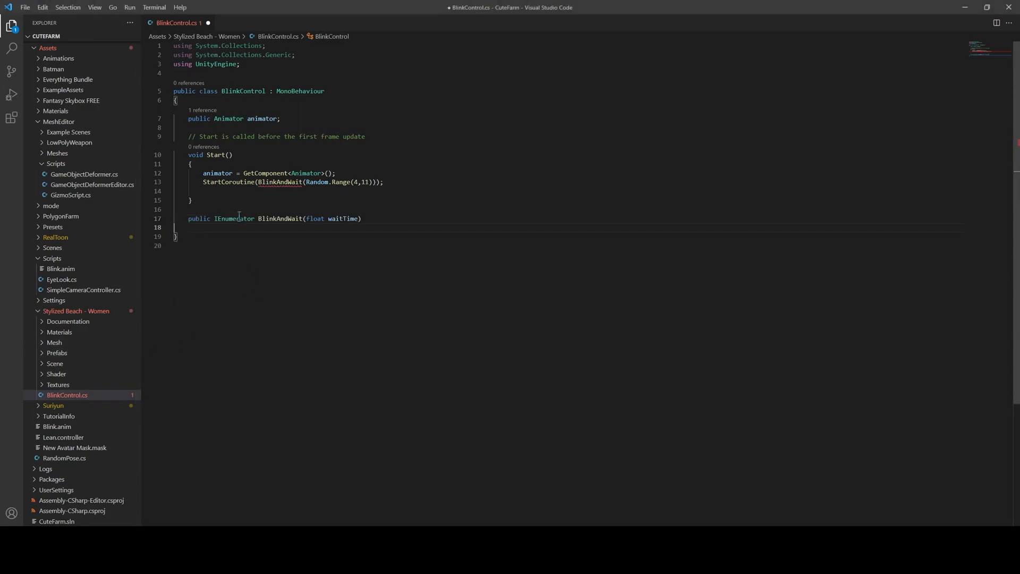
key(Enter)
text({)
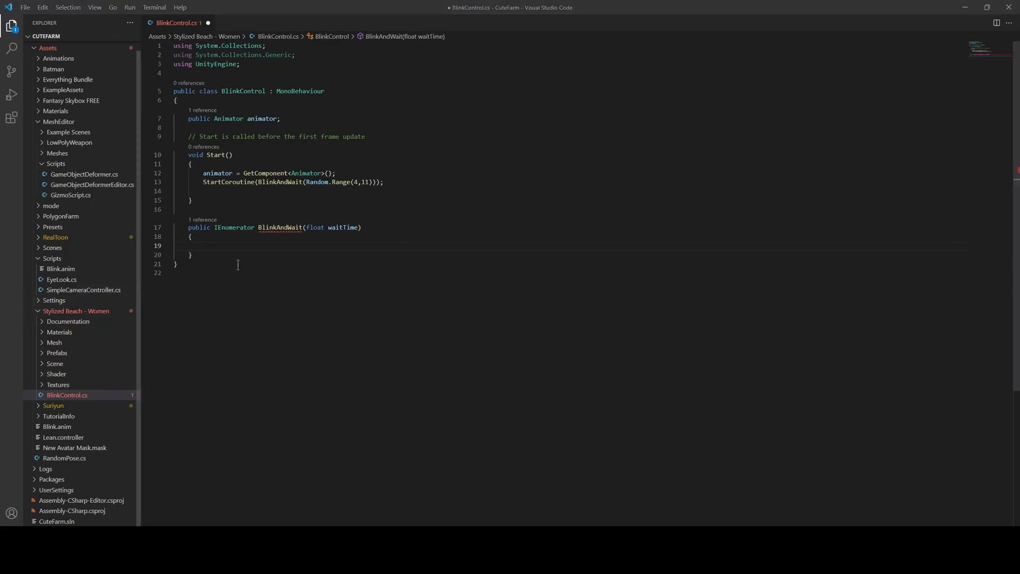
text(yield return new WaitForSeconds(waitTime);)
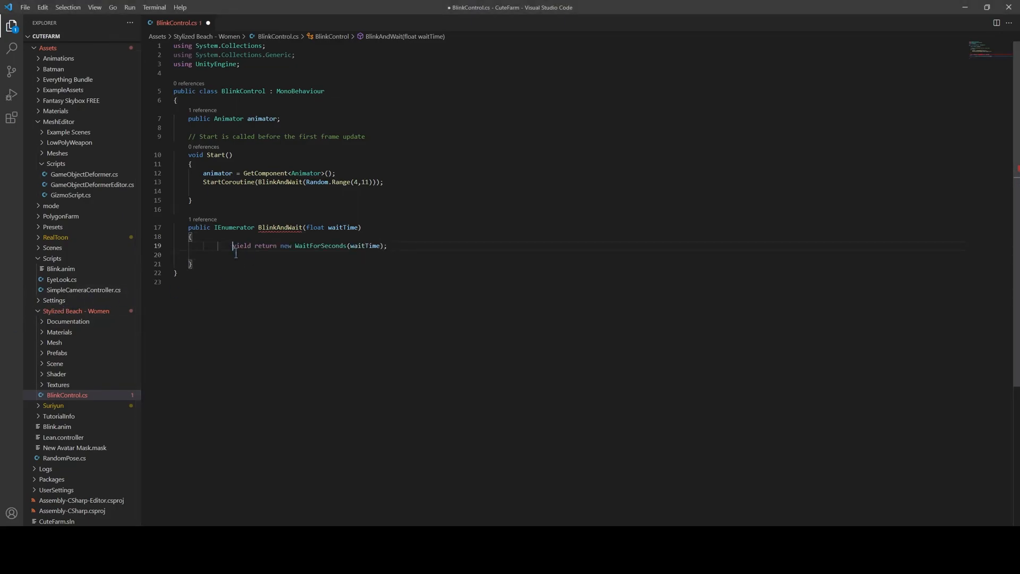
mouse_move(338, 245)
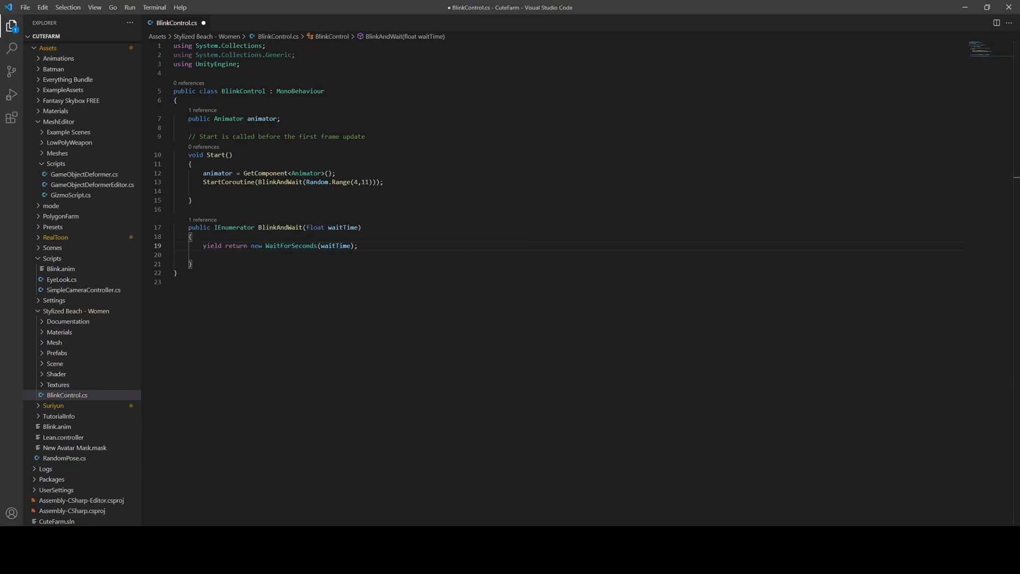
click(239, 254)
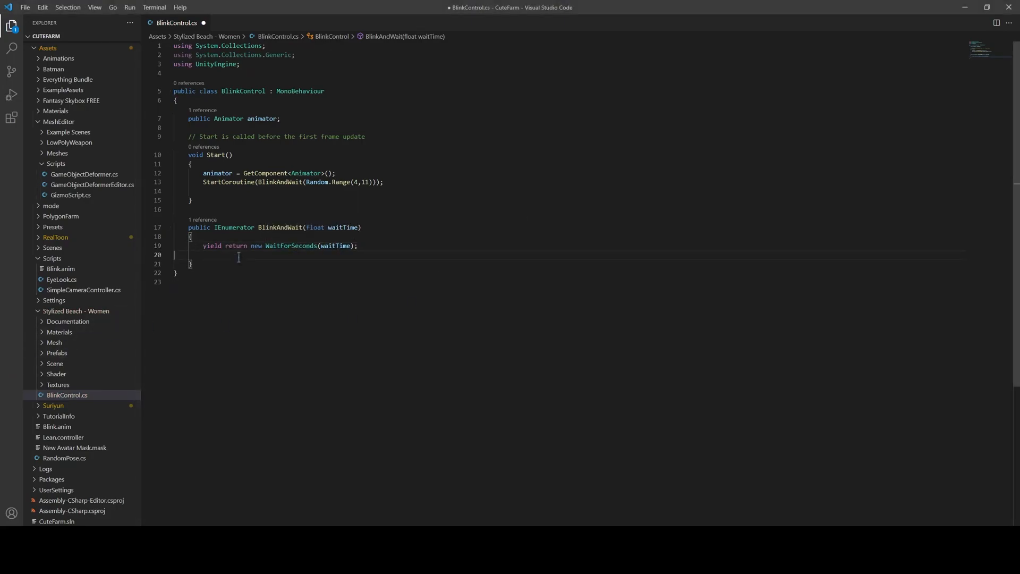
text(animator.SetBool("blink",true);)
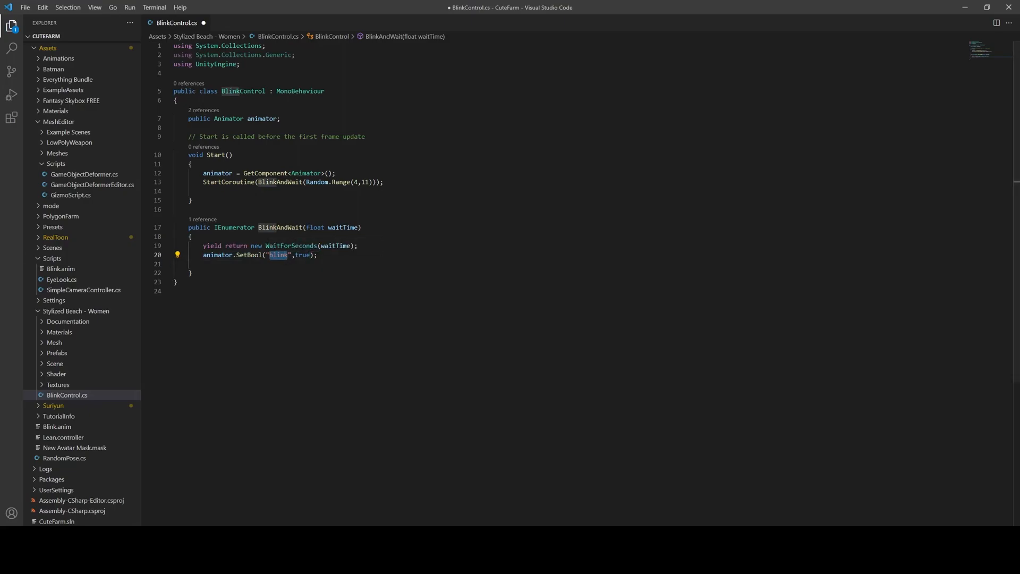
Wait 1 second, set blink false, and restart BlinkAndWait with Random.Range(4,11)
click(182, 289)
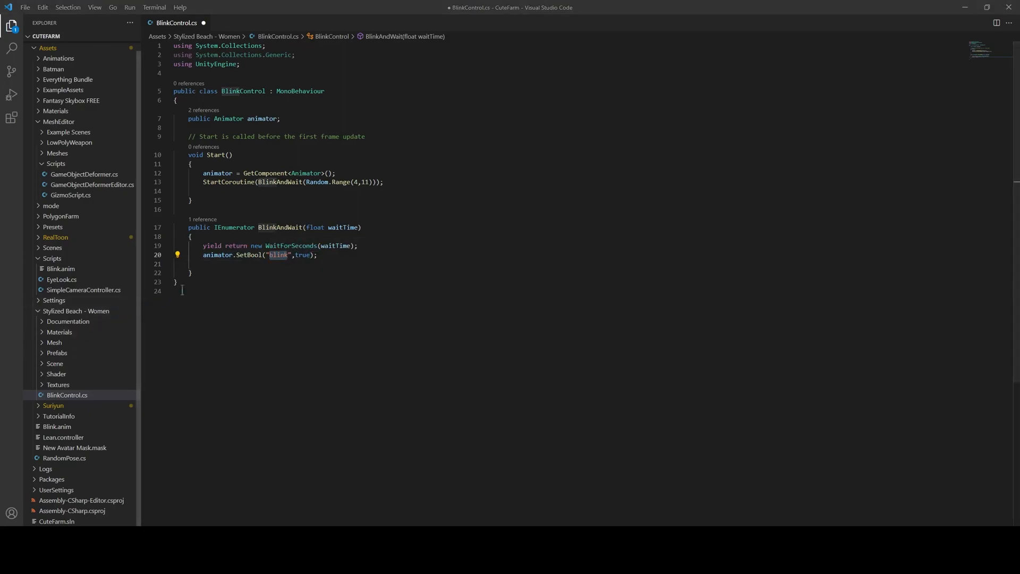
text(yield return new WaitForSeconds(1);)
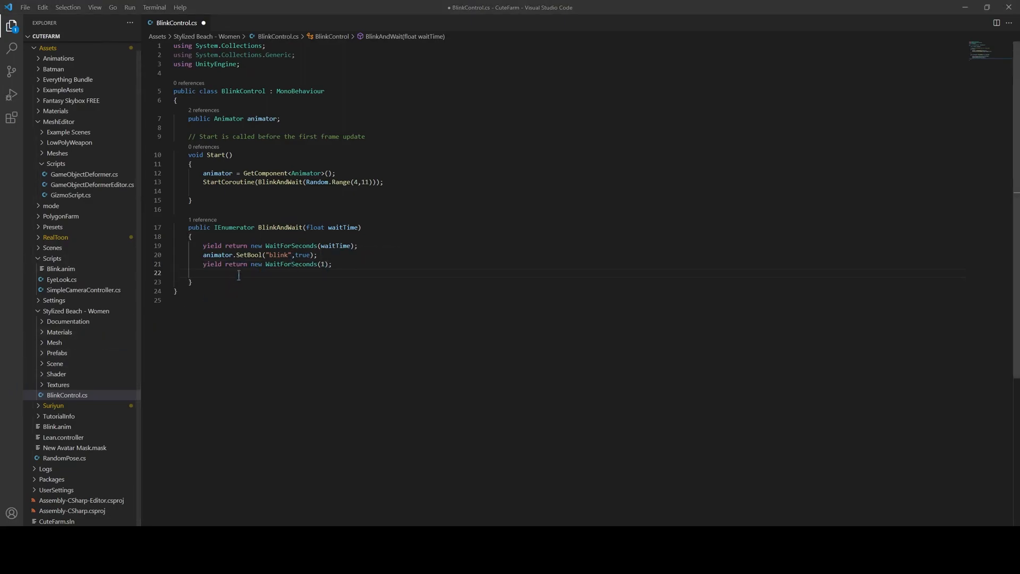
text(animator.SetBool("blink",false);)
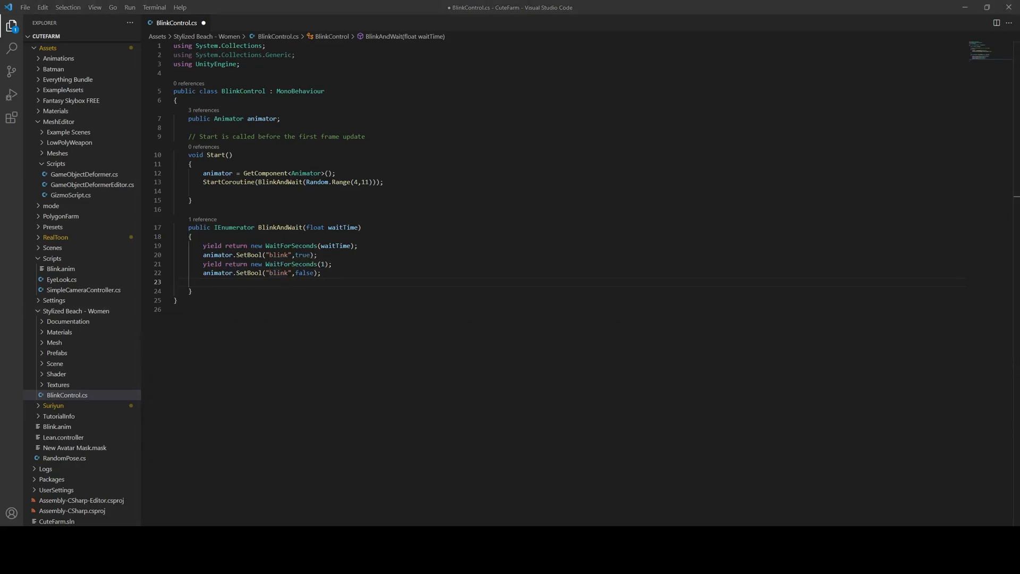
text(StartCoroutine(BlinkAndWait(Random.Range(4,11)));)
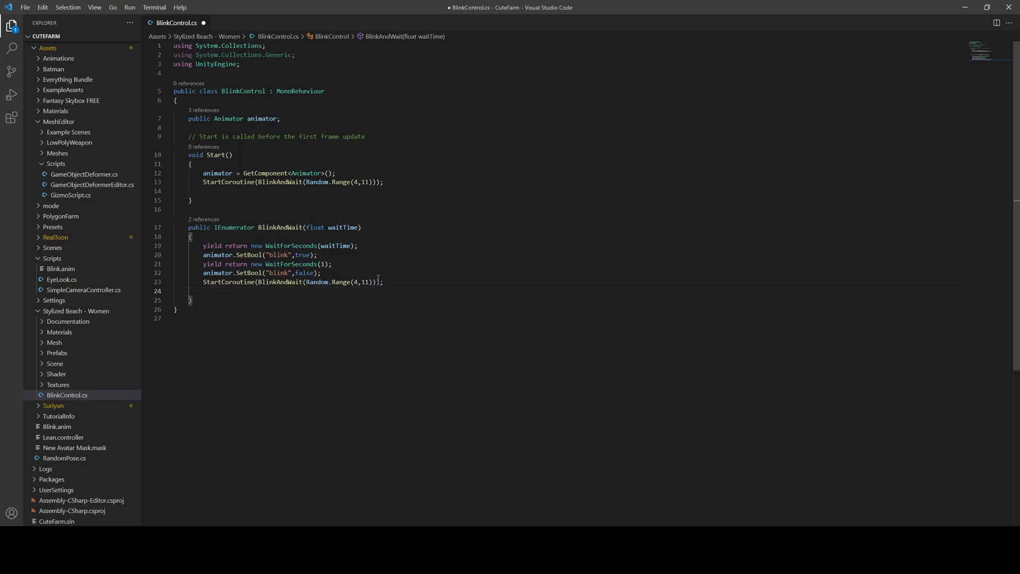
mouse_move(355, 283)
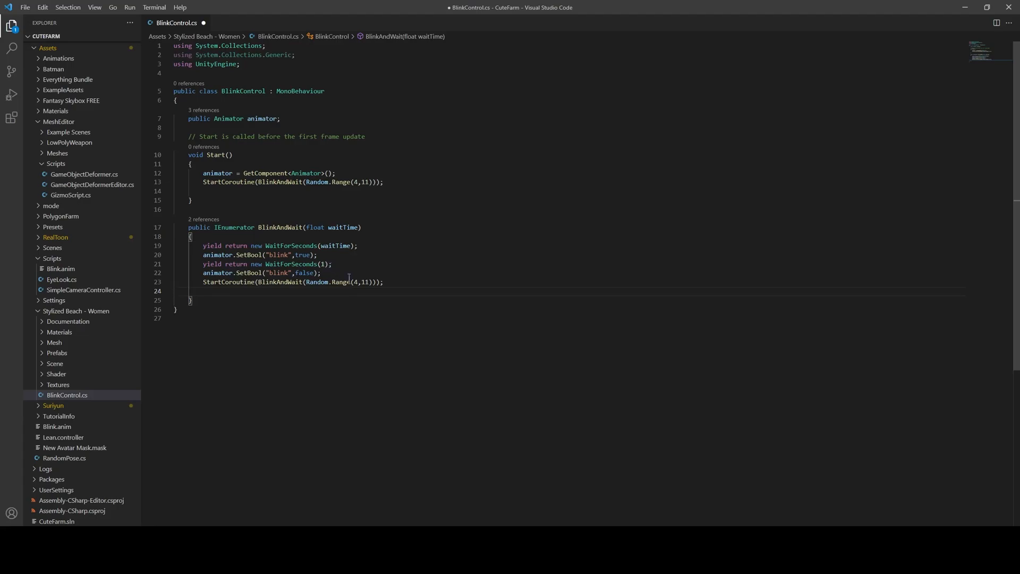
mouse_move(371, 282)
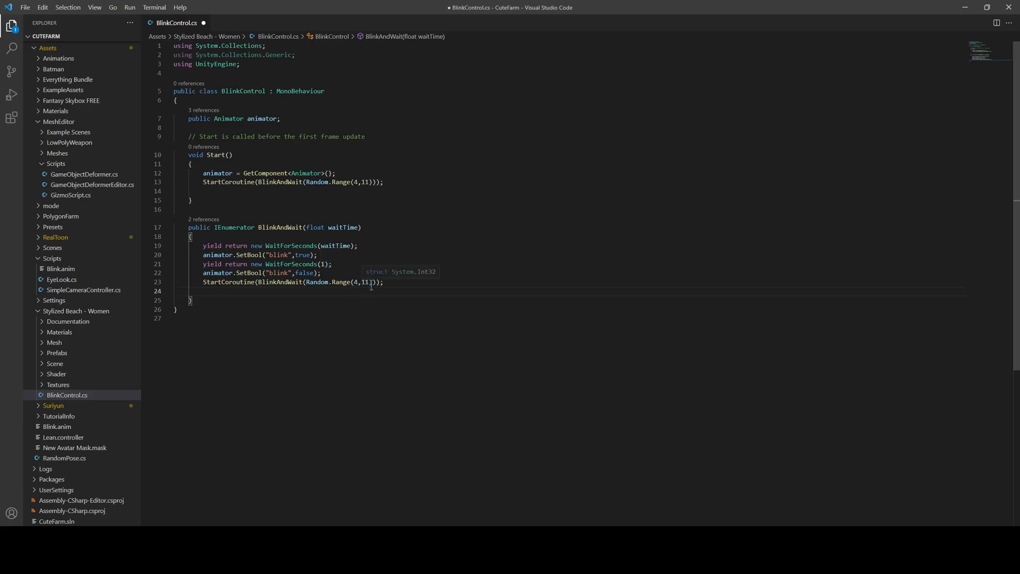
mouse_move(370, 282)
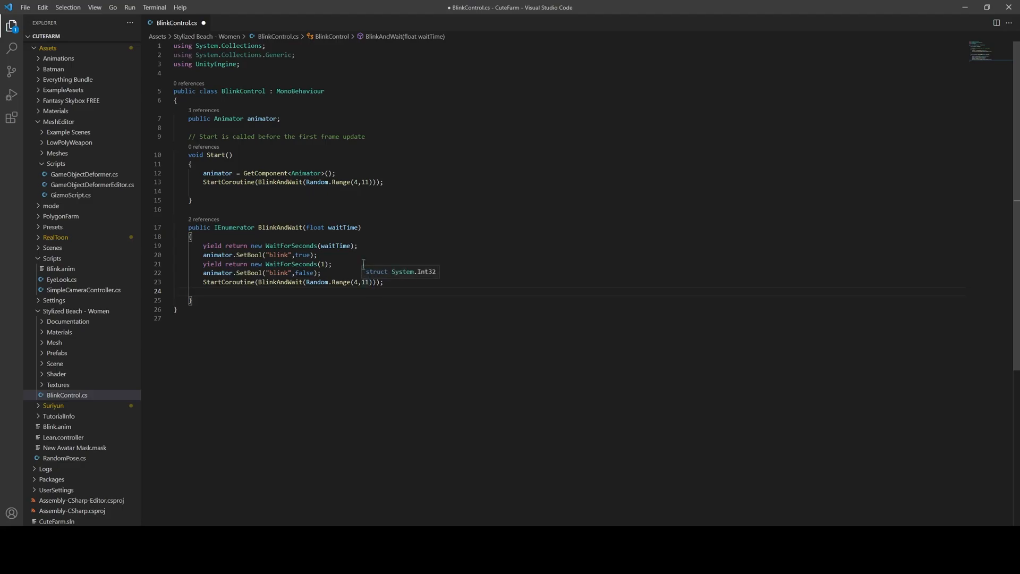
mouse_move(304, 157)
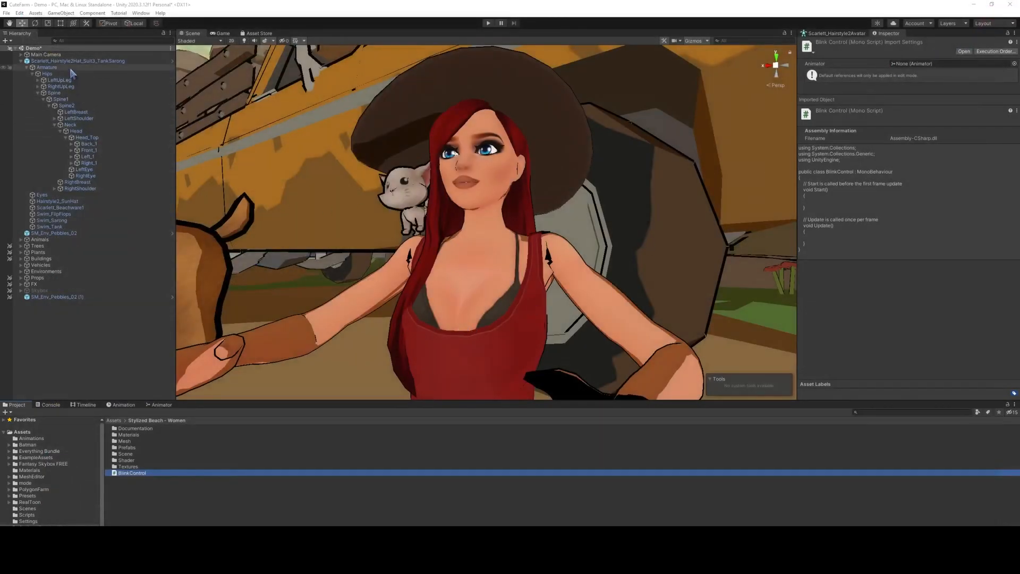
Add the BlinkControl script as a component on the character object
click(77, 60)
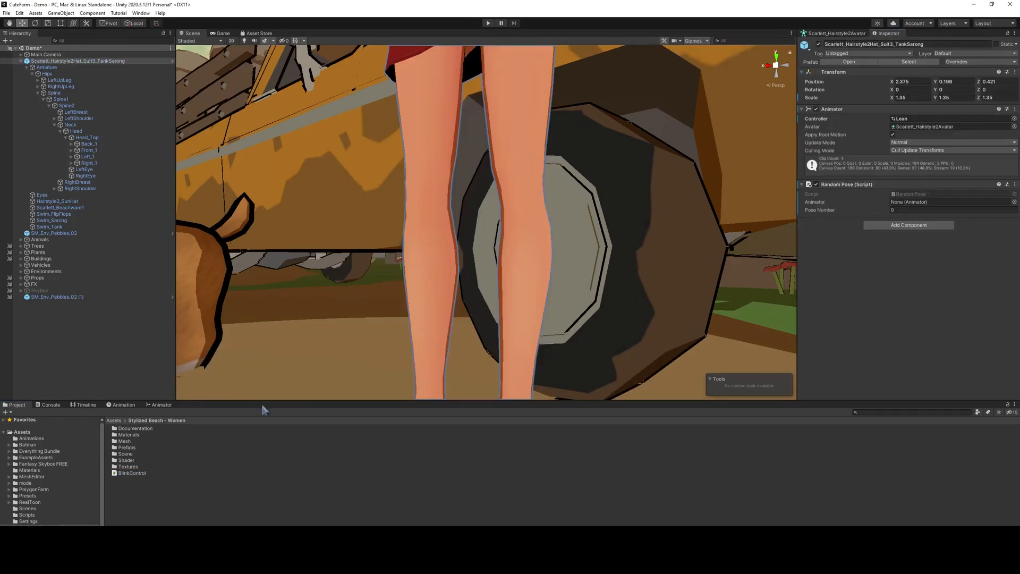
click(909, 225)
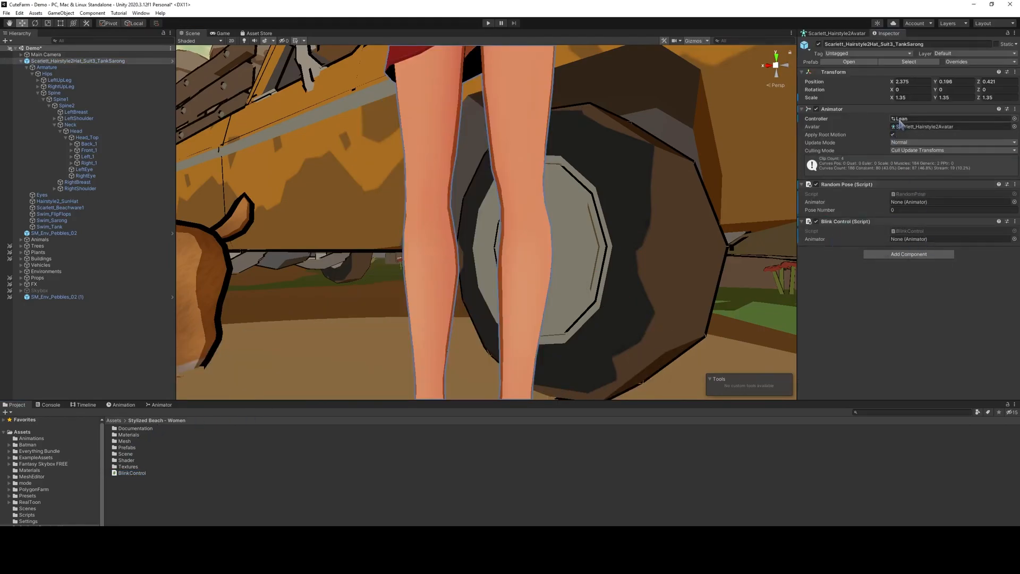
click(488, 23)
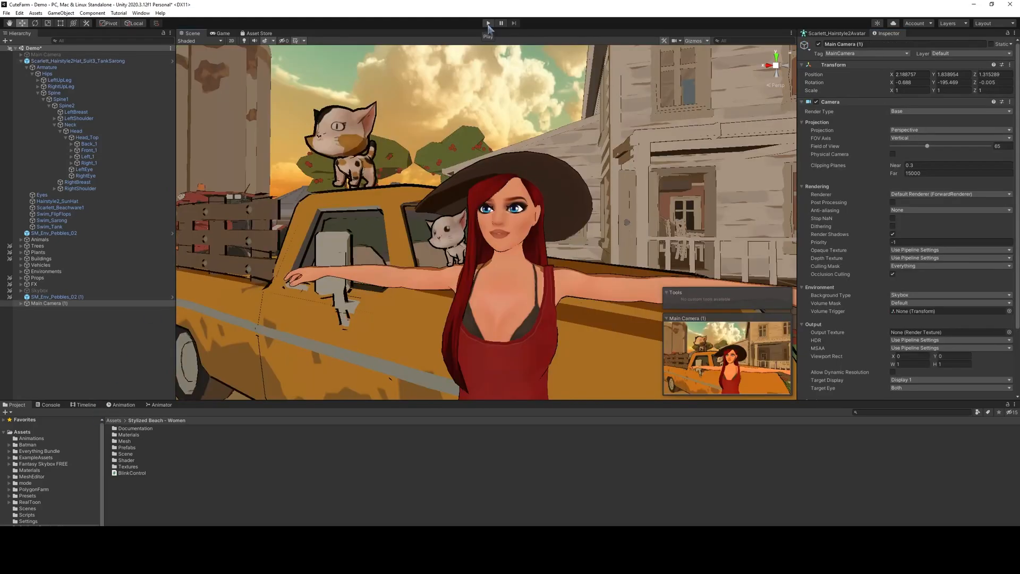
Run the scene to watch the character blink and inspect the Blink state
click(487, 24)
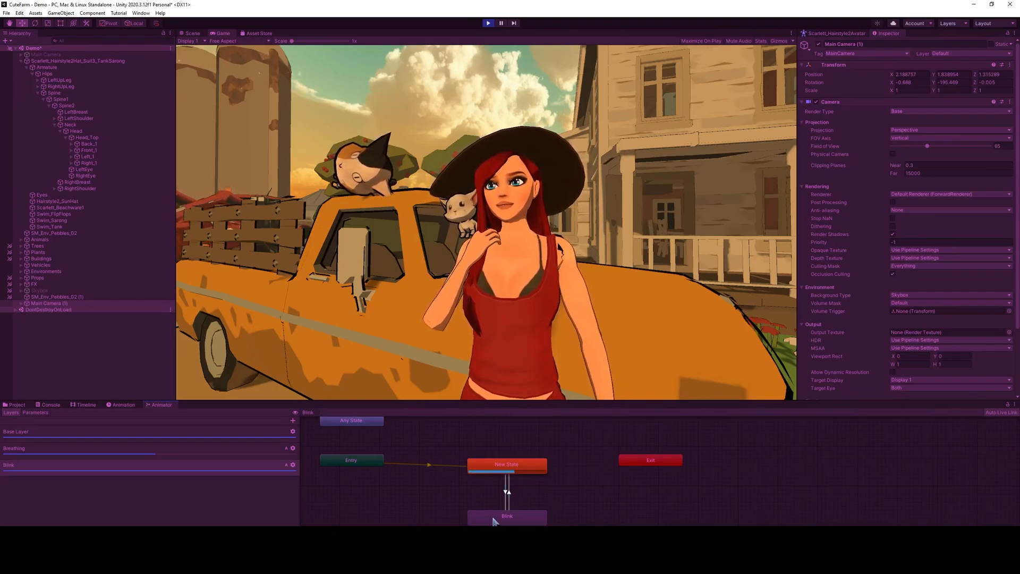
click(488, 22)
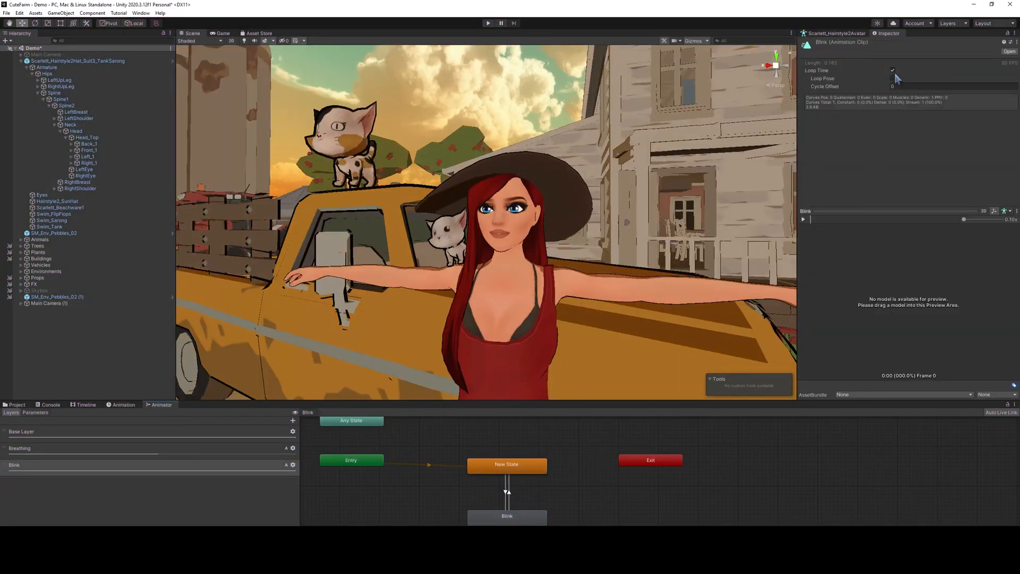
Turn off Loop Time on the Blink clip and run the scene again to test
click(892, 71)
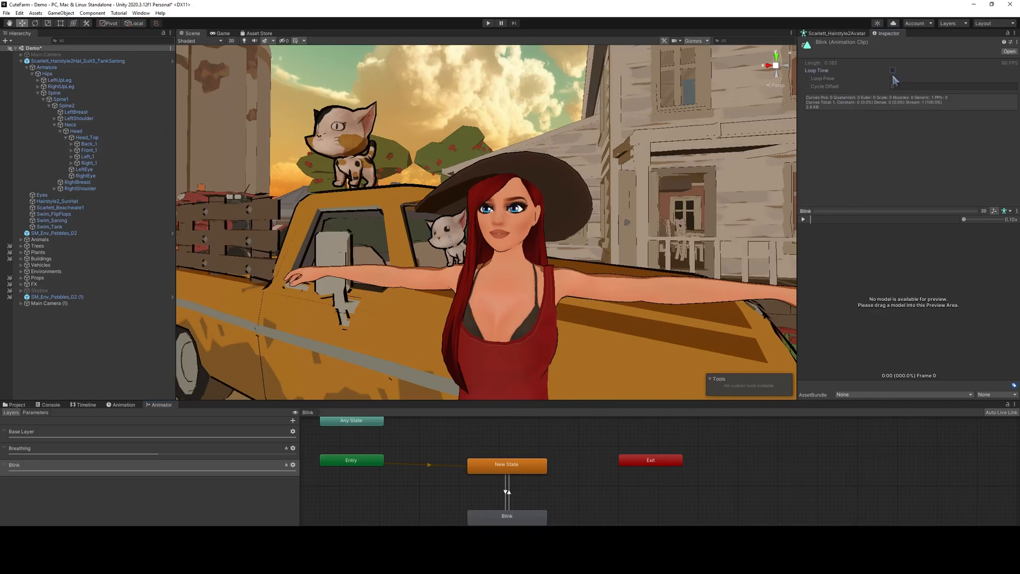
click(488, 22)
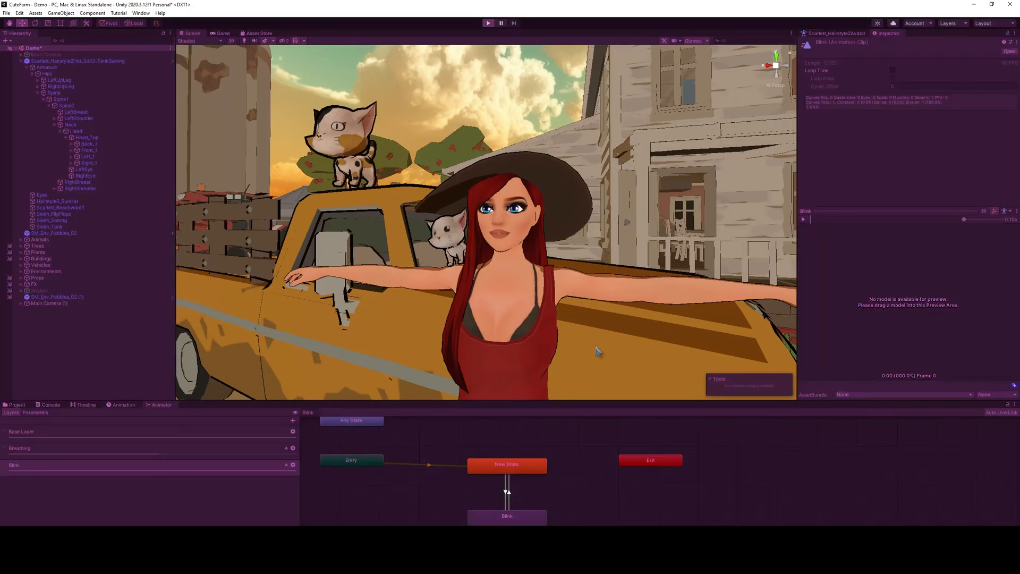
click(488, 22)
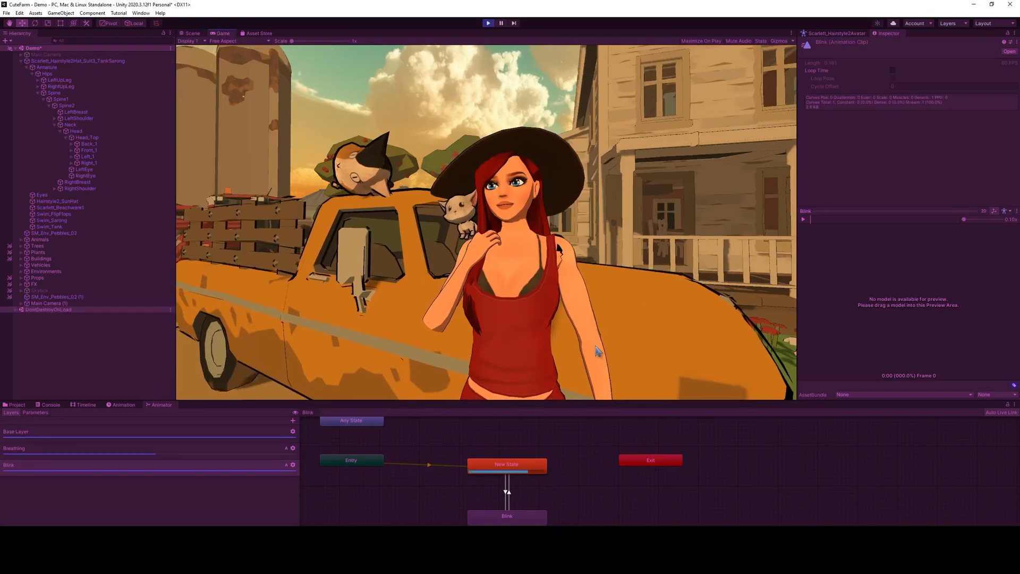